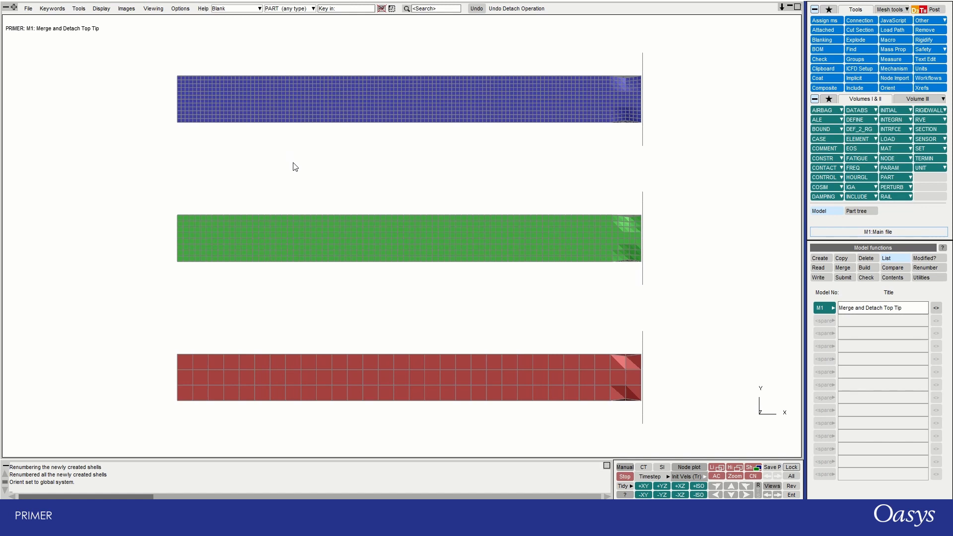
mouse_move(299, 155)
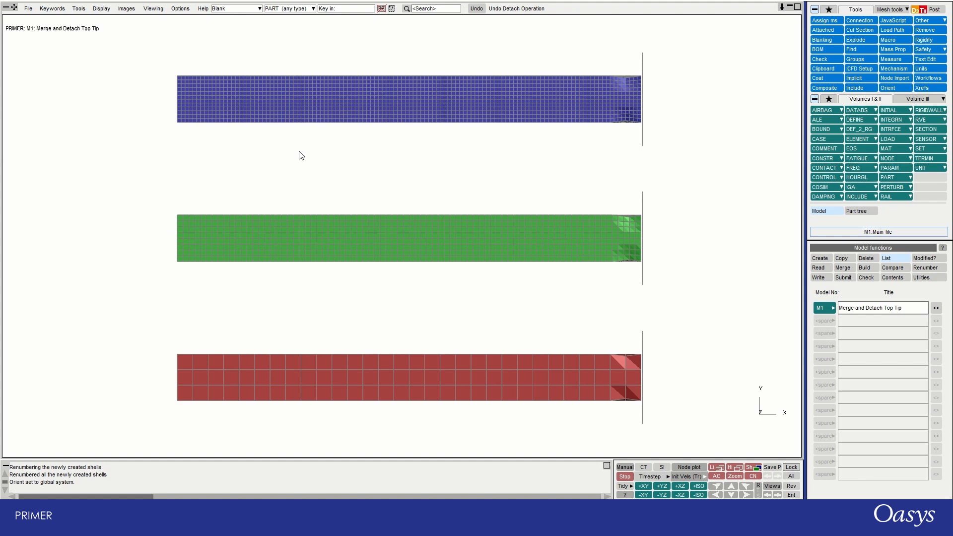
mouse_move(372, 172)
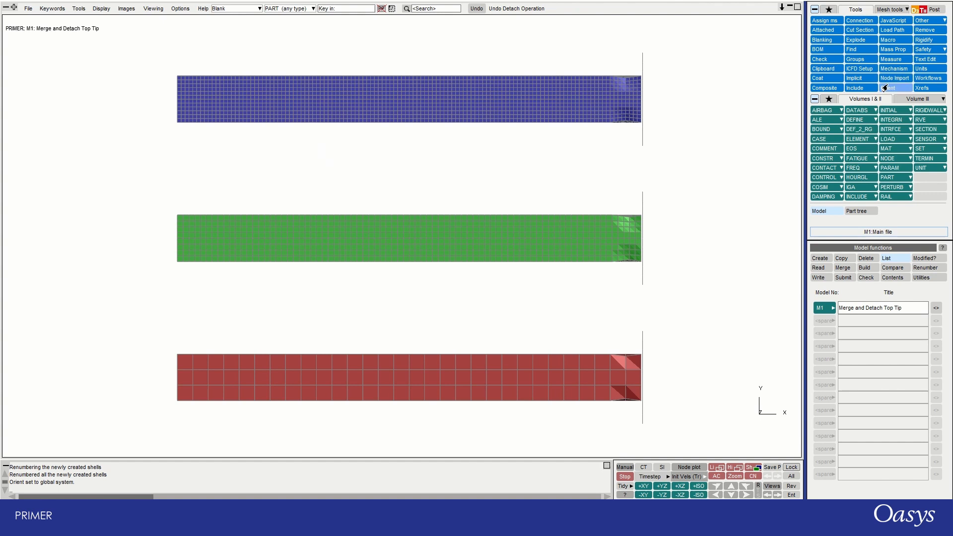
Bring up the translate and copy tools beside the shaded isometric tubes.
click(887, 87)
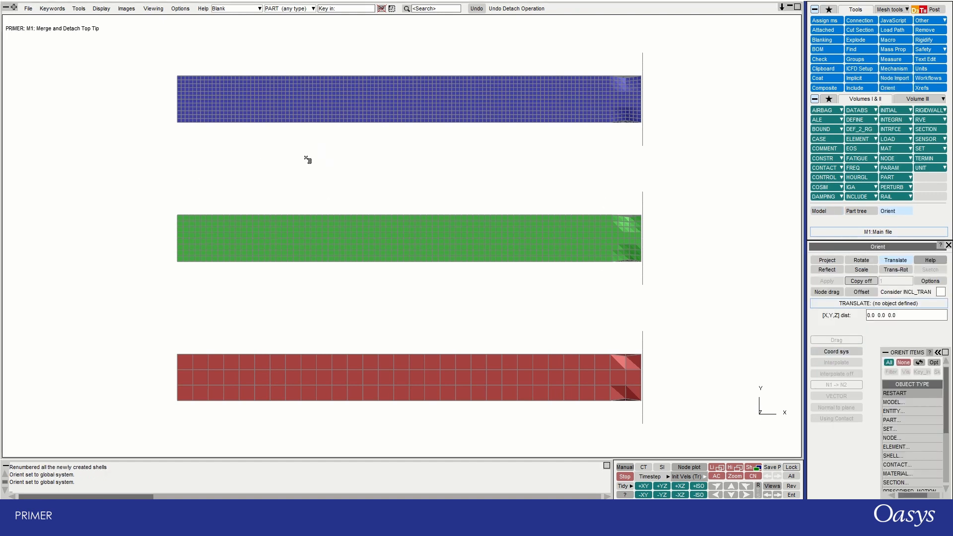
mouse_move(540, 163)
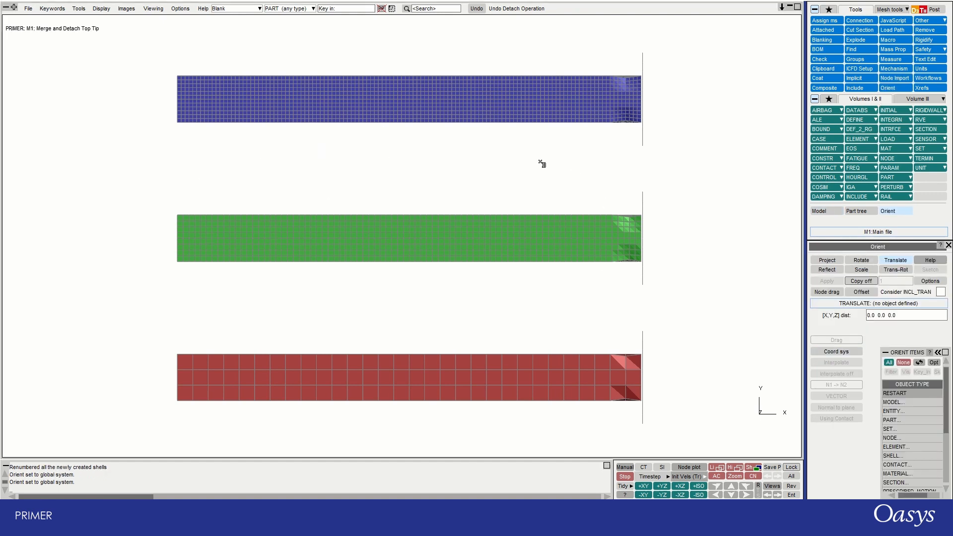
mouse_move(698, 143)
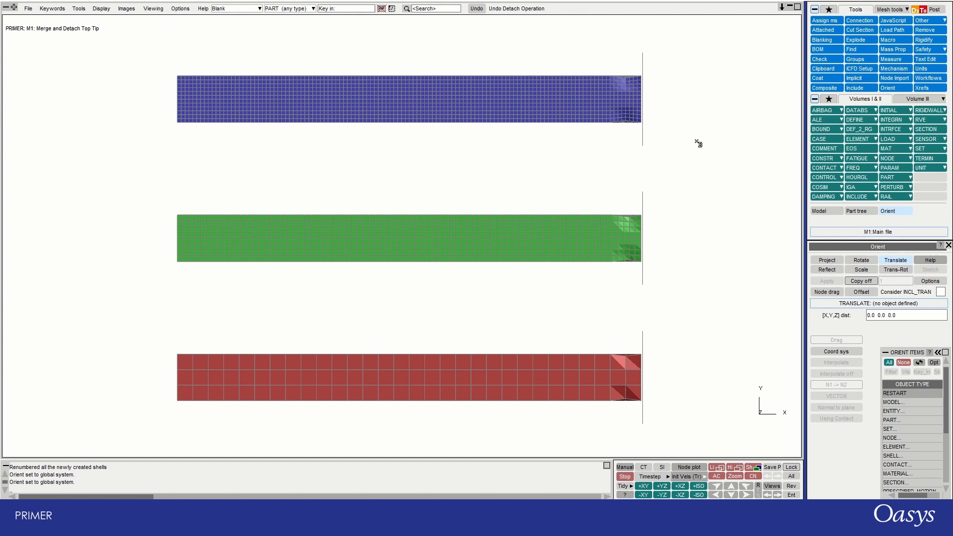
mouse_move(466, 158)
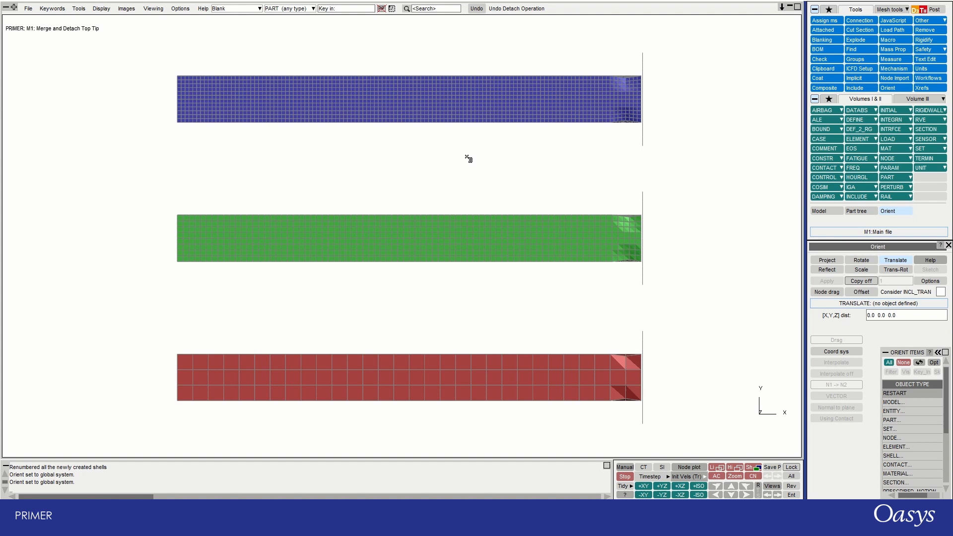
mouse_move(541, 127)
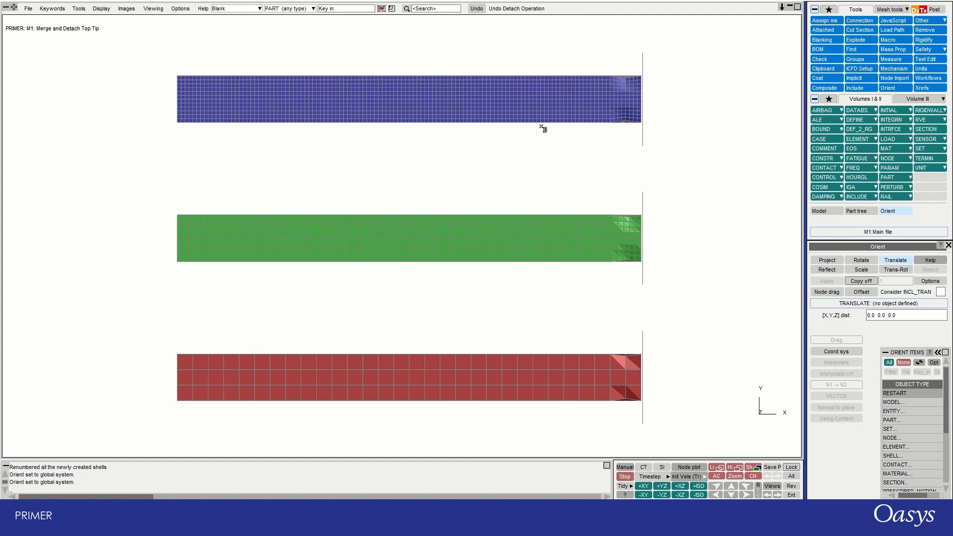
mouse_move(704, 139)
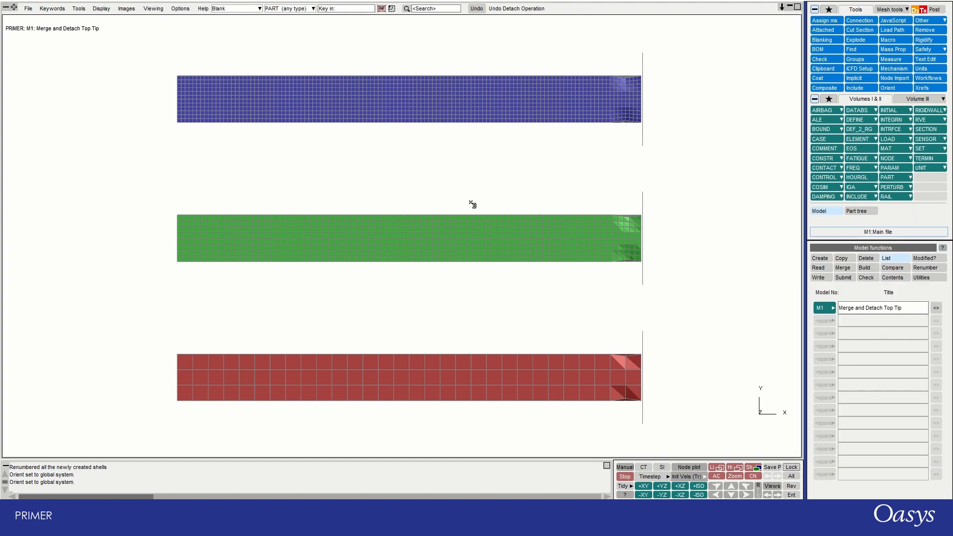
mouse_move(377, 117)
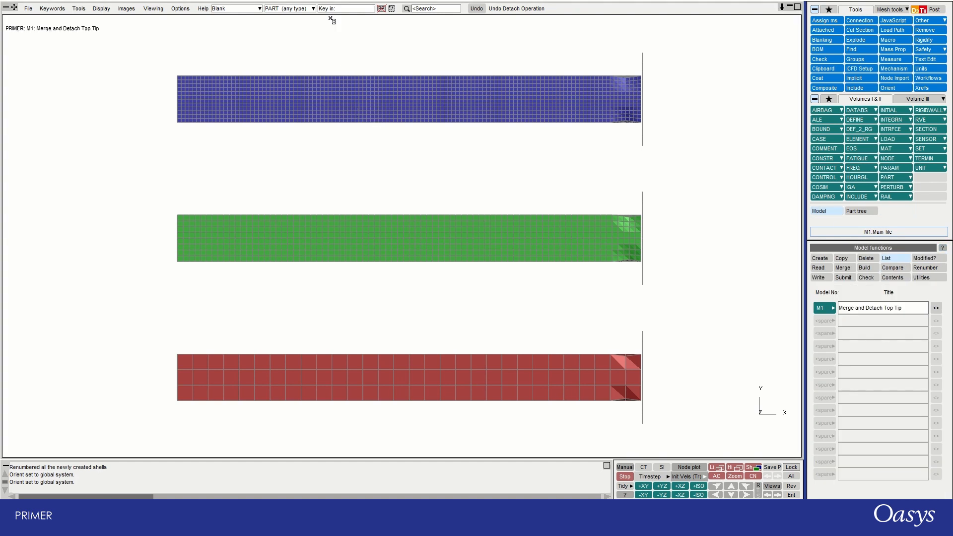
mouse_move(372, 99)
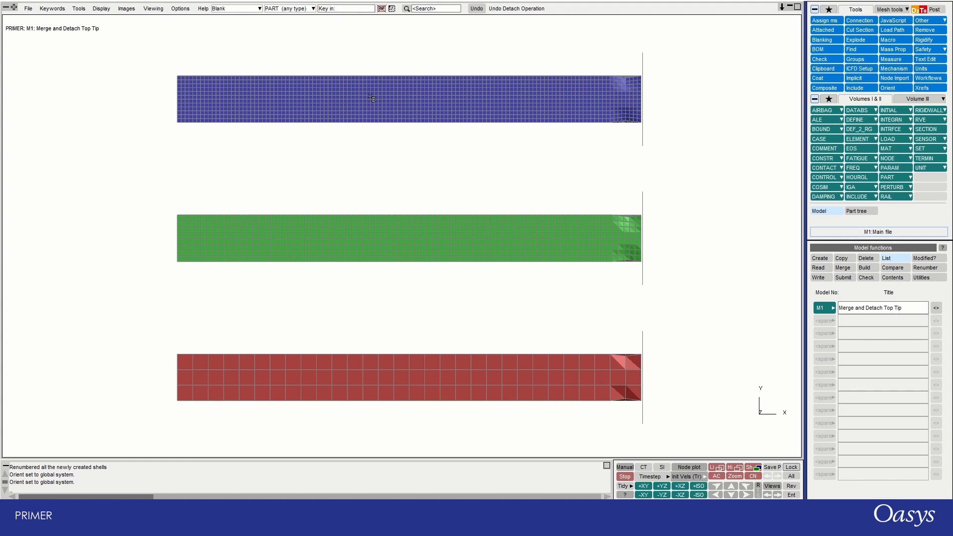
mouse_move(395, 117)
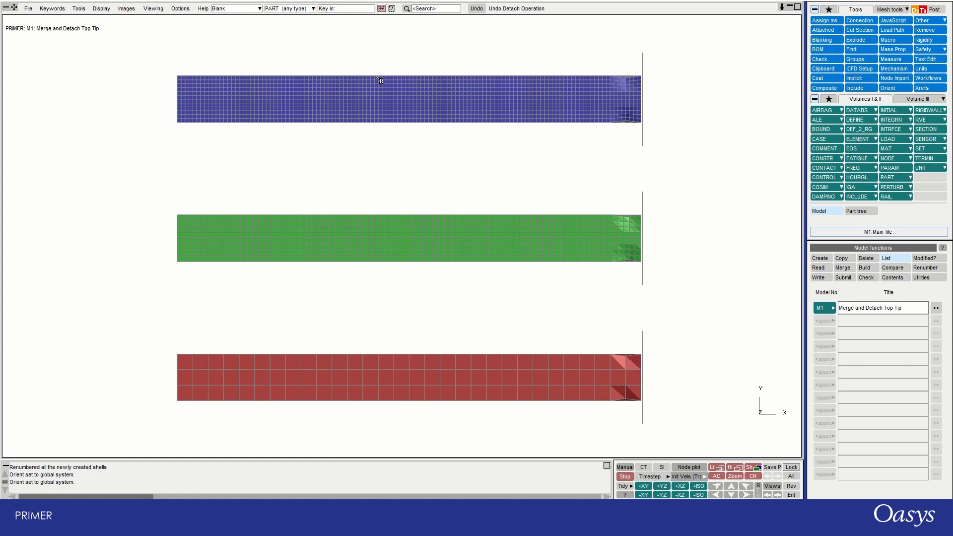
mouse_move(383, 110)
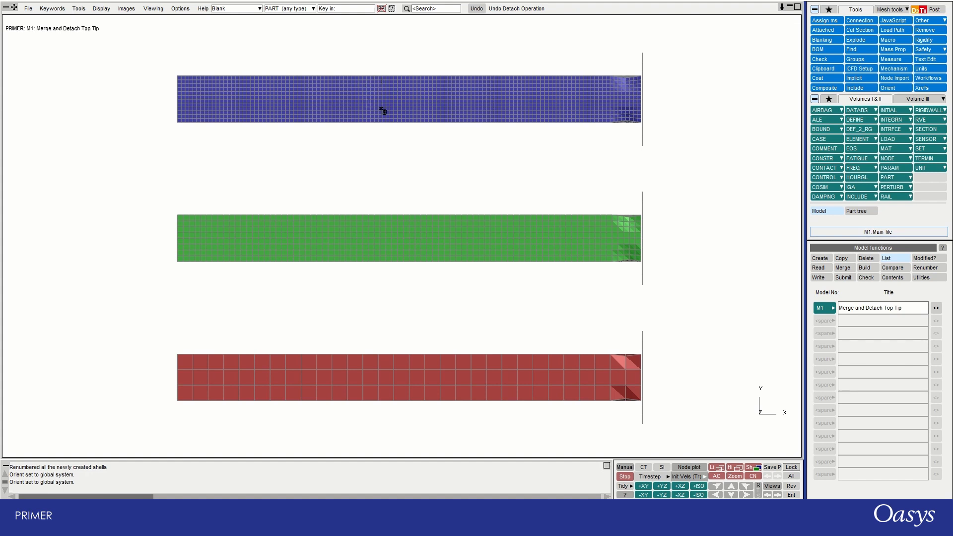
mouse_move(443, 137)
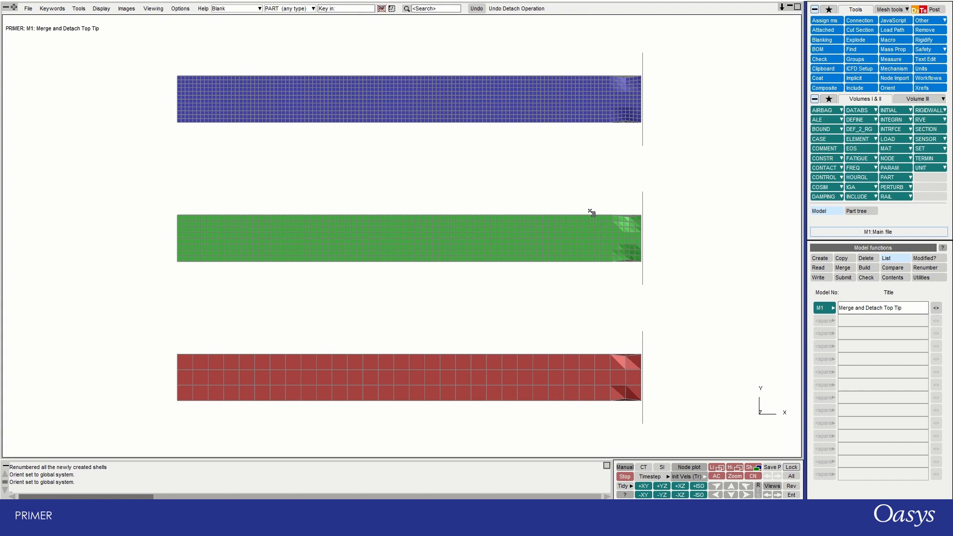
mouse_move(568, 149)
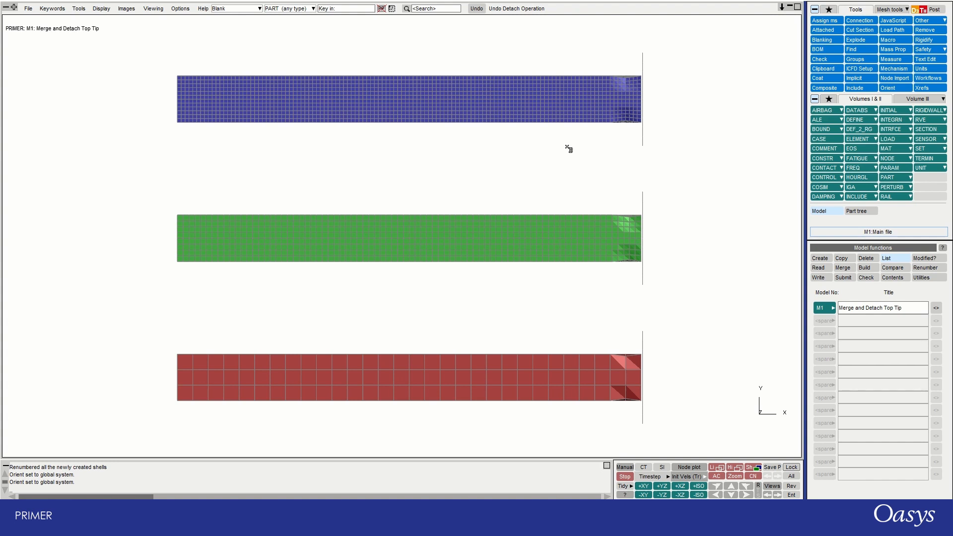
mouse_move(500, 268)
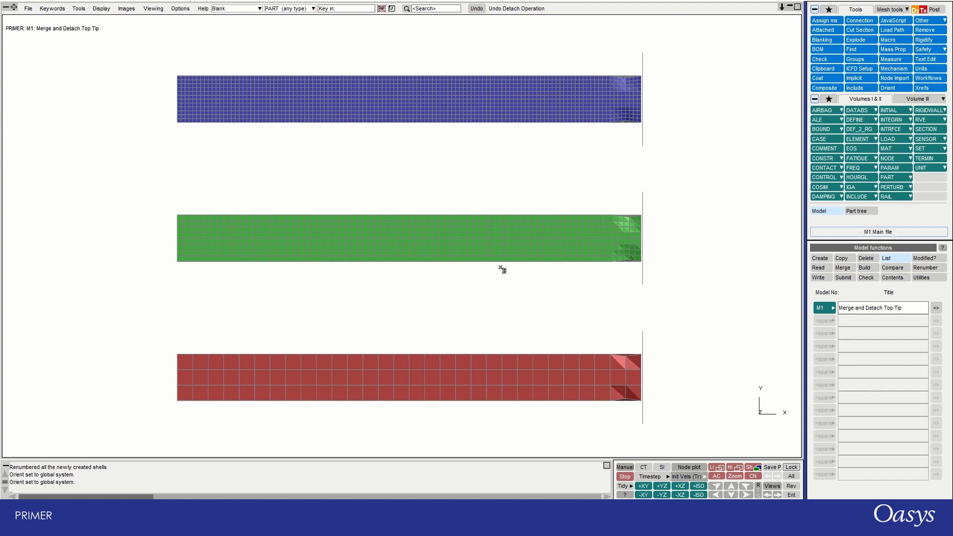
mouse_move(438, 370)
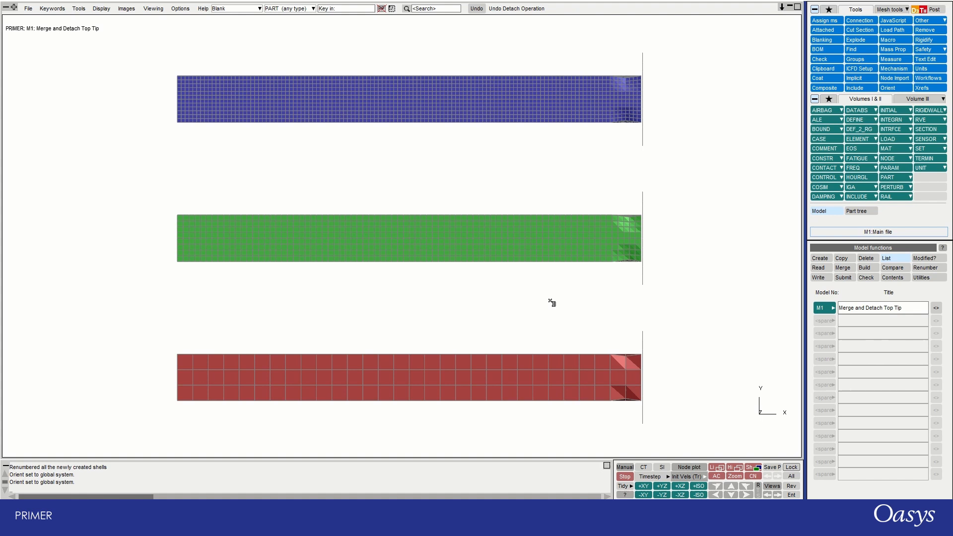
mouse_move(209, 128)
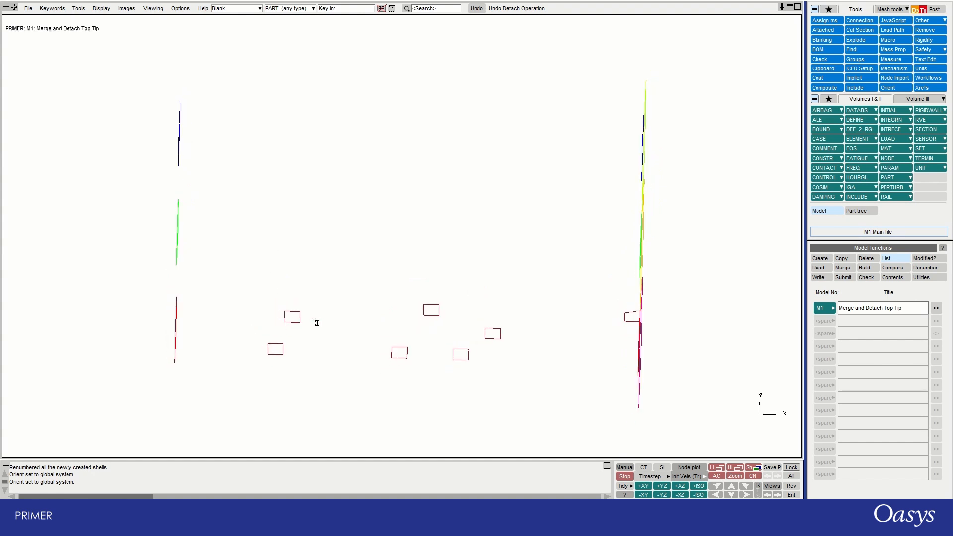
mouse_move(426, 309)
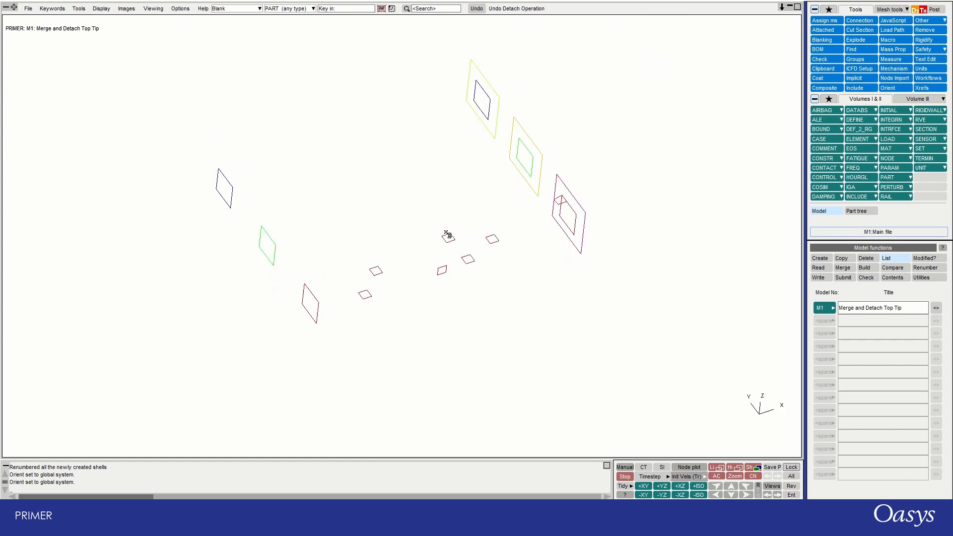
mouse_move(410, 260)
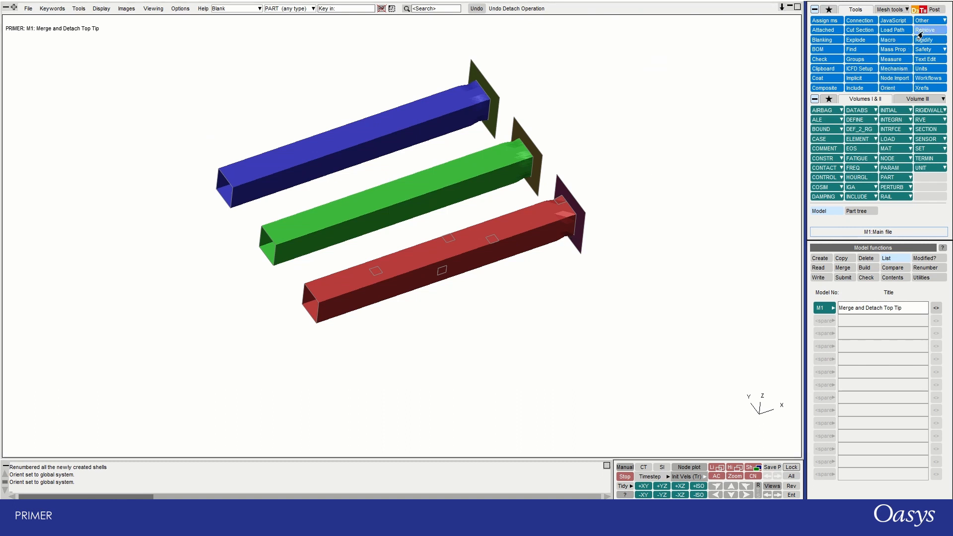
Show the Remove tool's Merge options for coincident nodes, with no nodes selected.
click(928, 30)
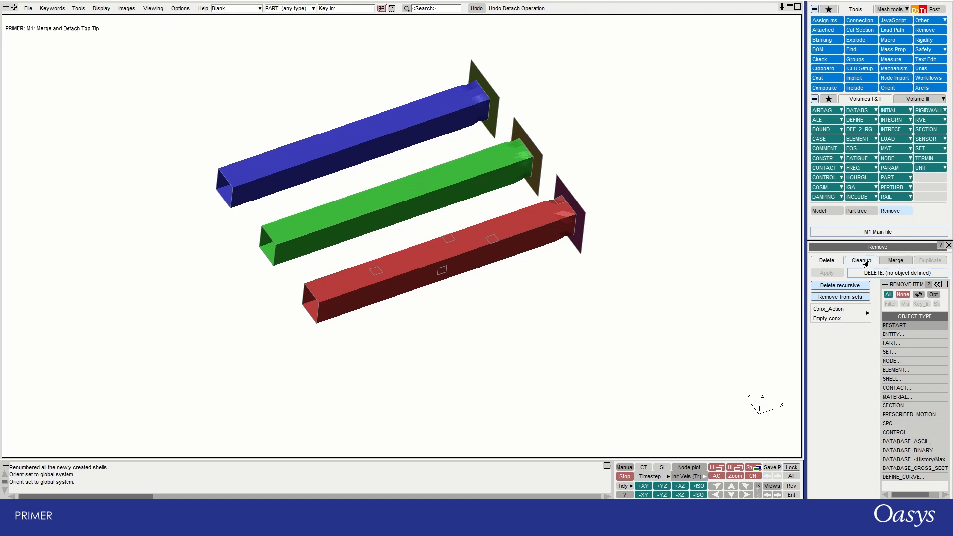
click(825, 259)
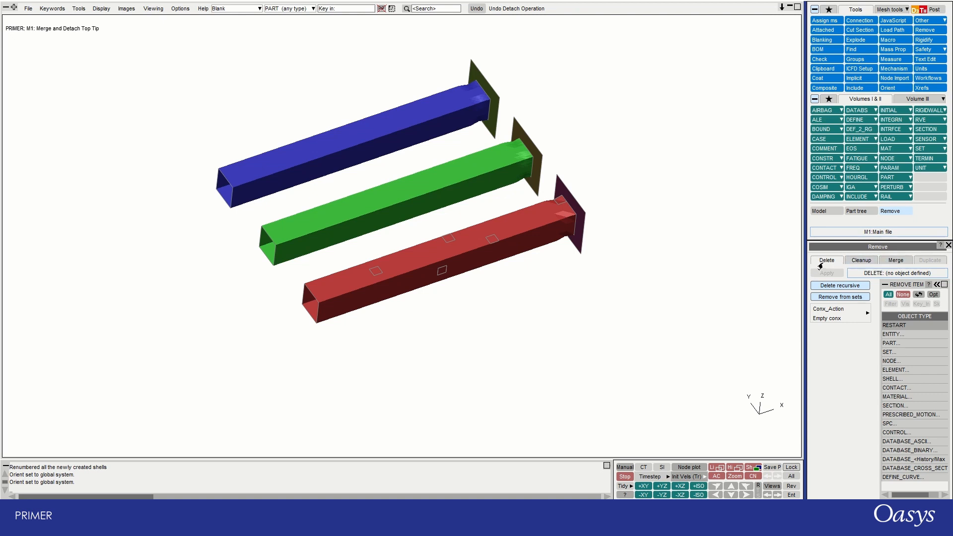
click(861, 260)
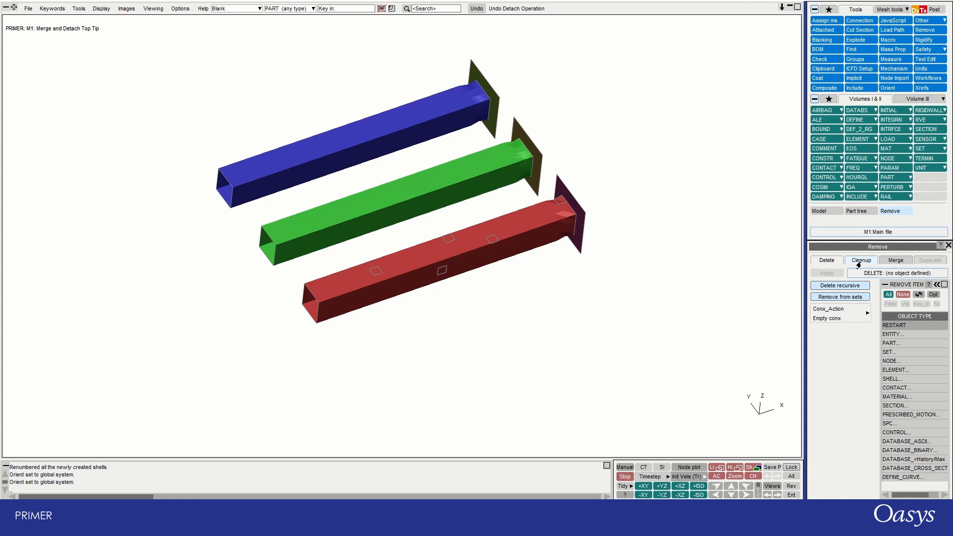
click(894, 260)
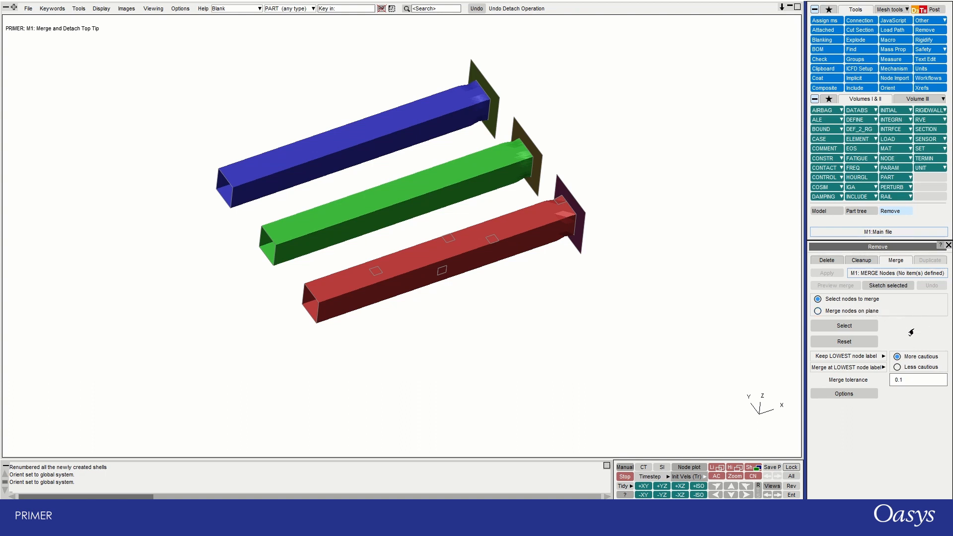
Select all nodes of the Tube 1 Coarse part as merge candidates.
click(843, 325)
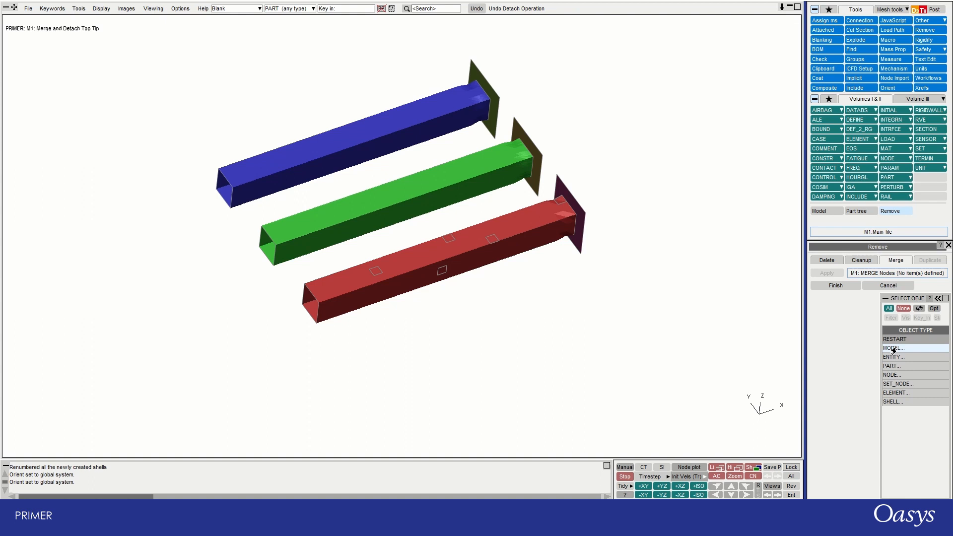
mouse_move(914, 383)
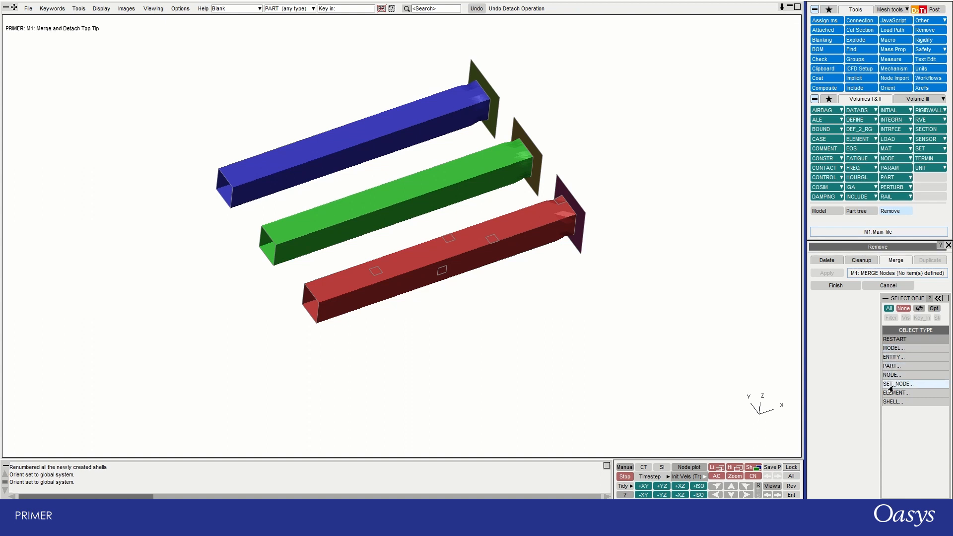
mouse_move(892, 365)
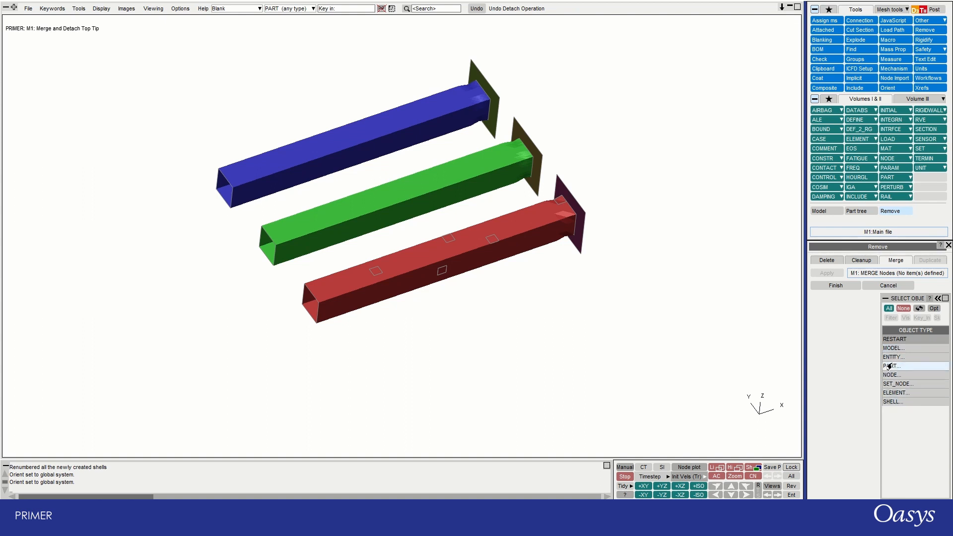
click(891, 365)
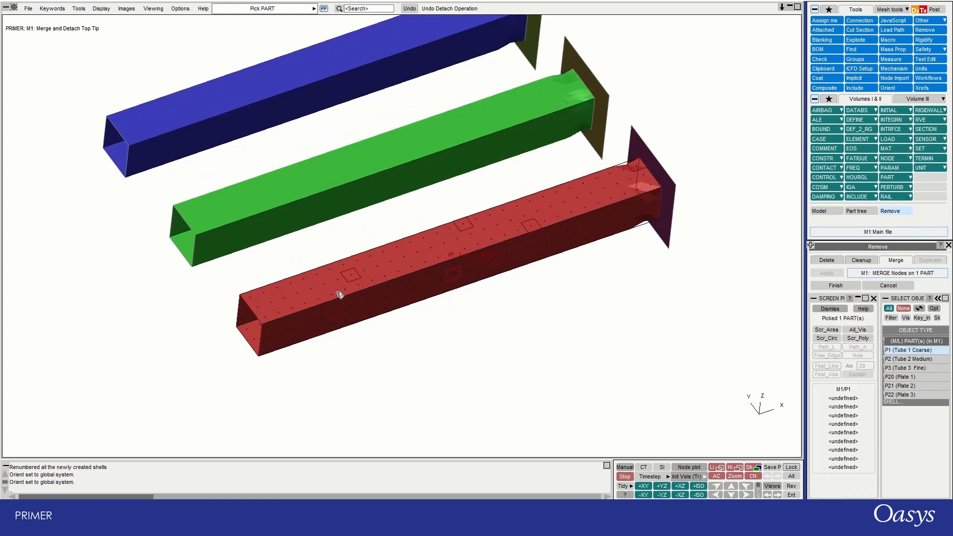
mouse_move(507, 275)
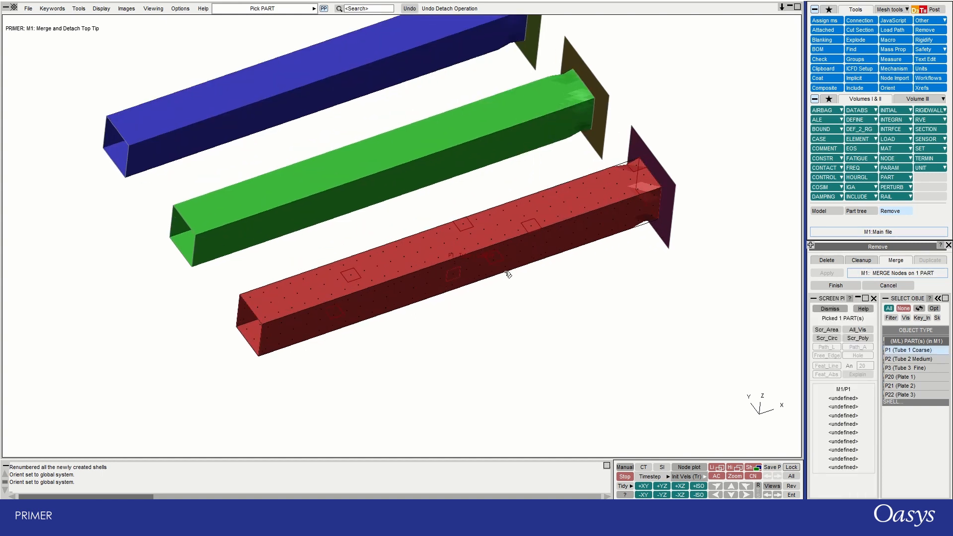
mouse_move(597, 266)
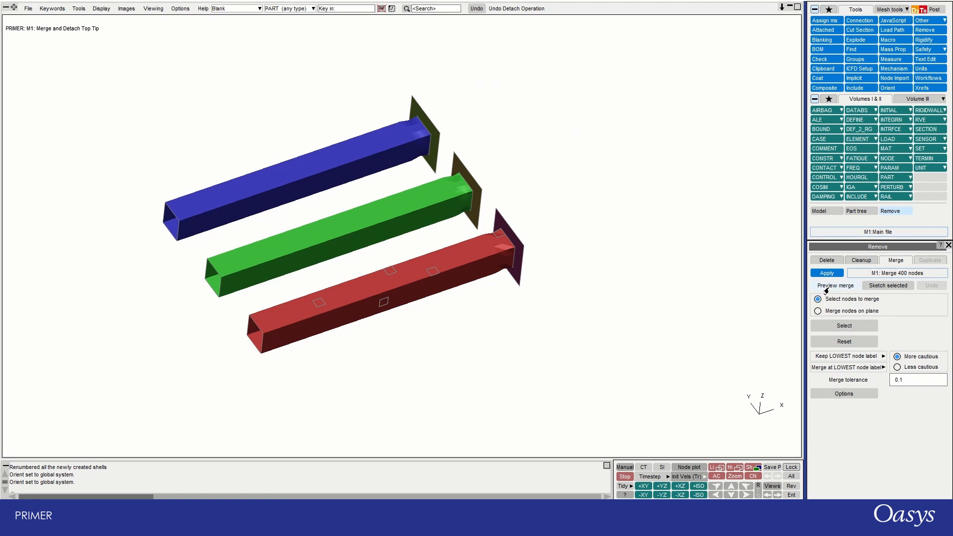
Preview the merge, marking 28 mergeable nodes on the red tube.
click(834, 285)
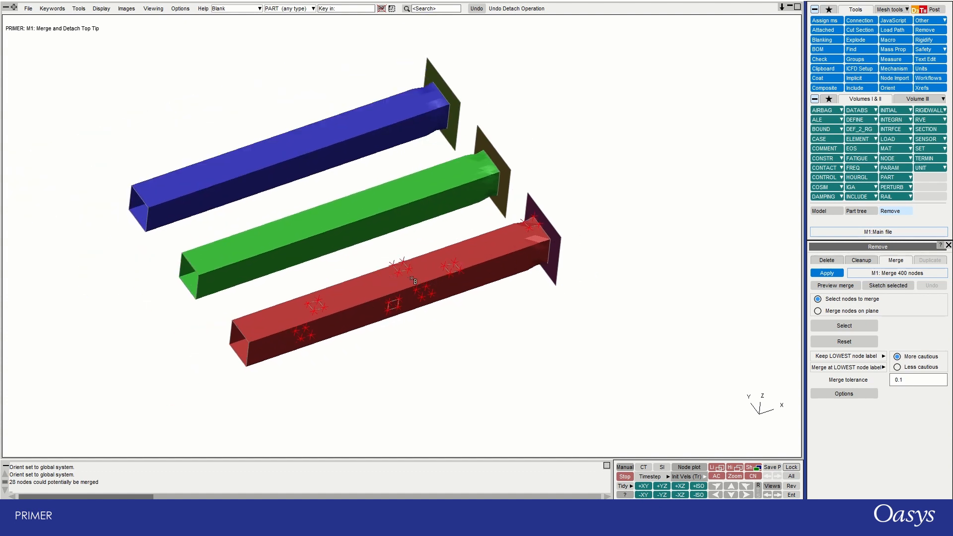
mouse_move(479, 274)
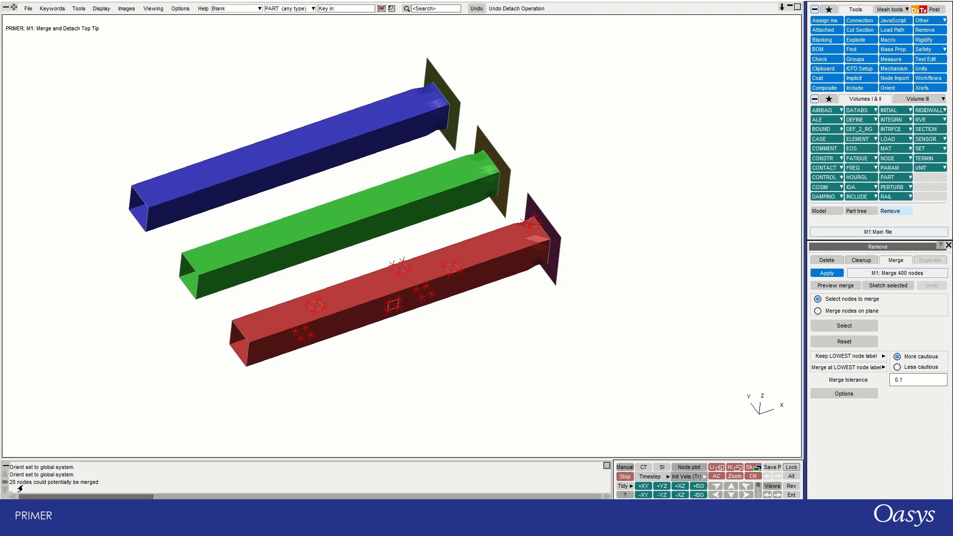
mouse_move(51, 488)
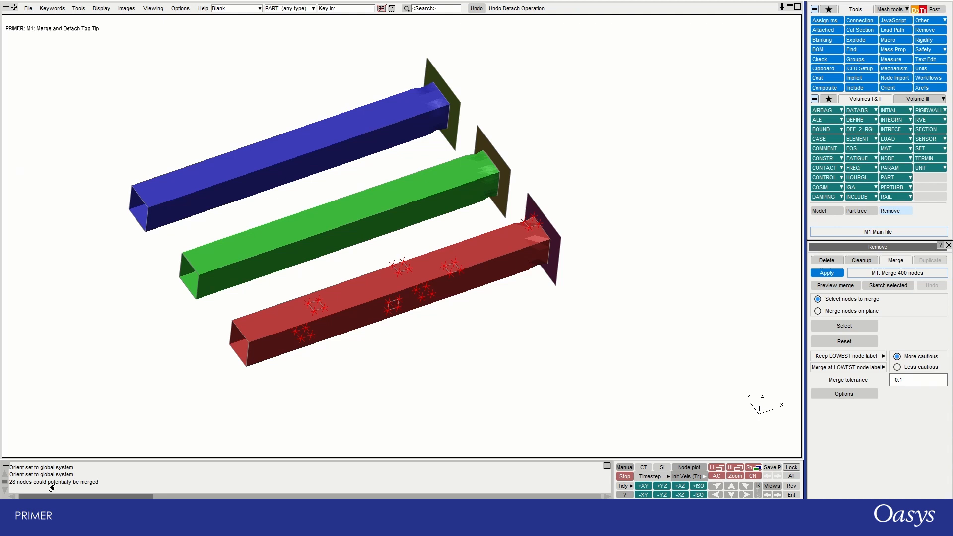
mouse_move(274, 372)
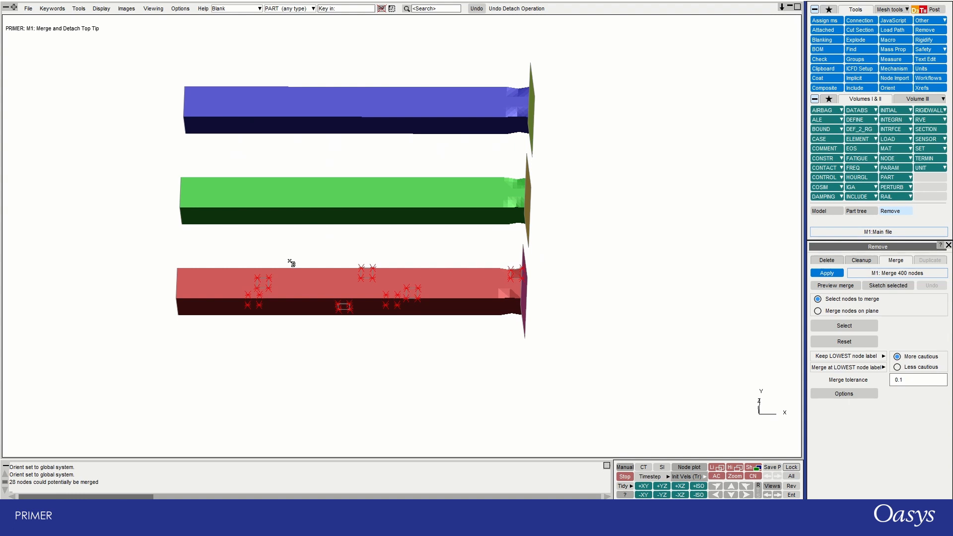
mouse_move(777, 349)
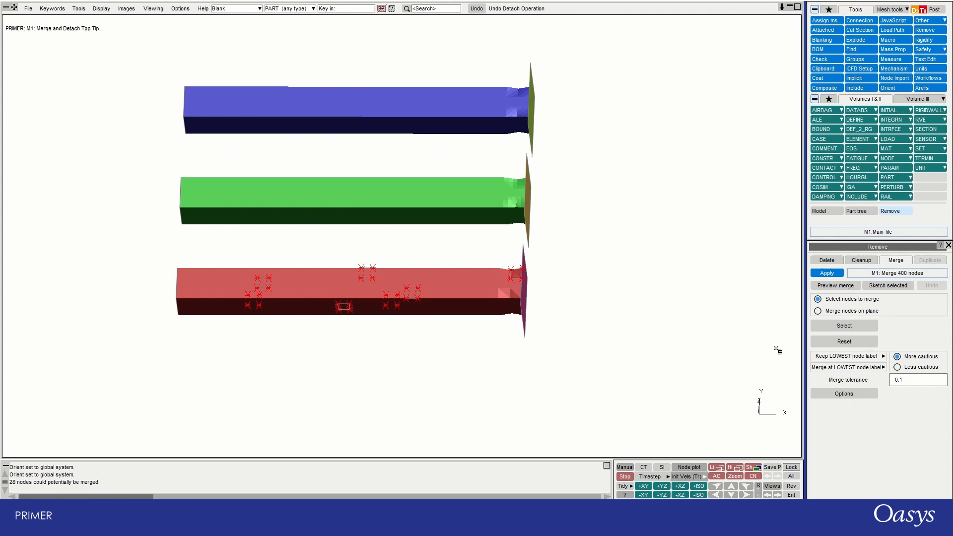
mouse_move(790, 328)
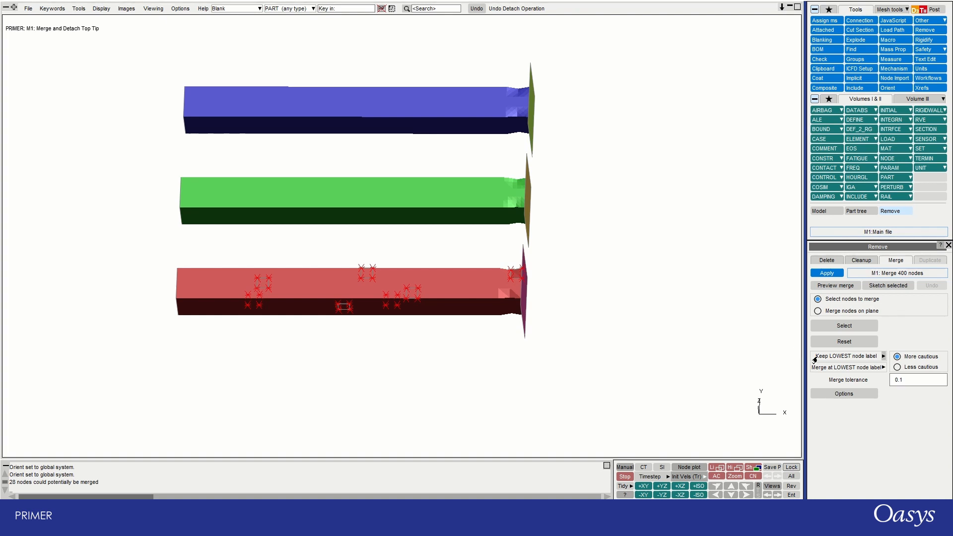
mouse_move(841, 359)
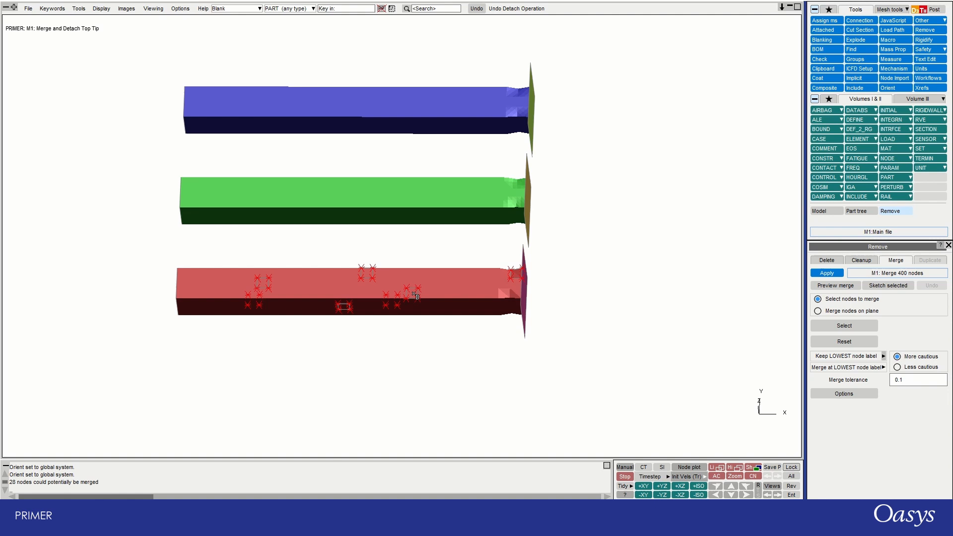
mouse_move(433, 384)
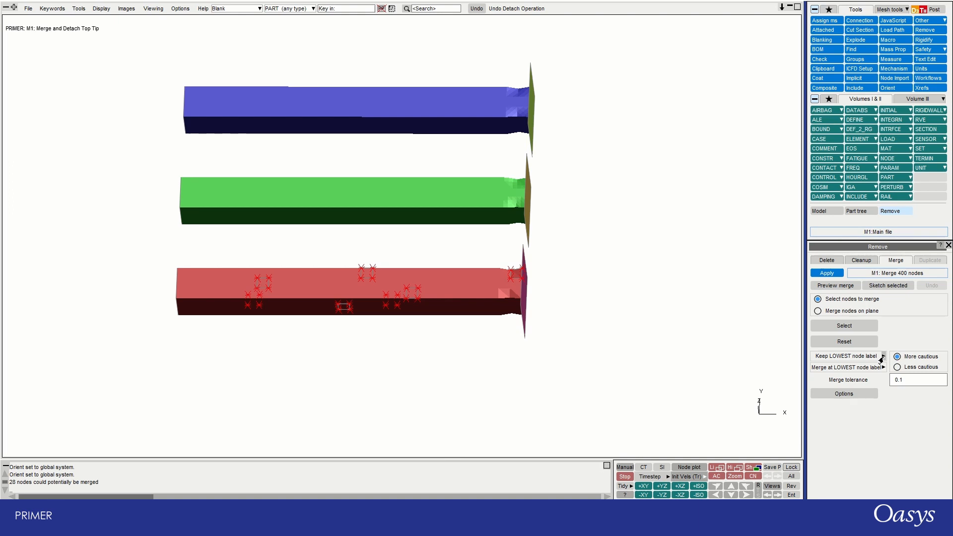
mouse_move(819, 367)
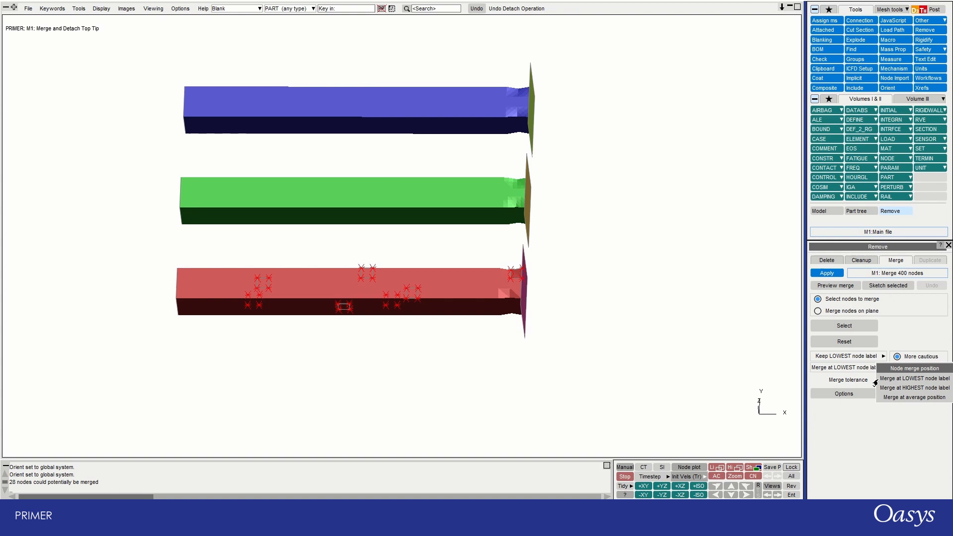
mouse_move(913, 388)
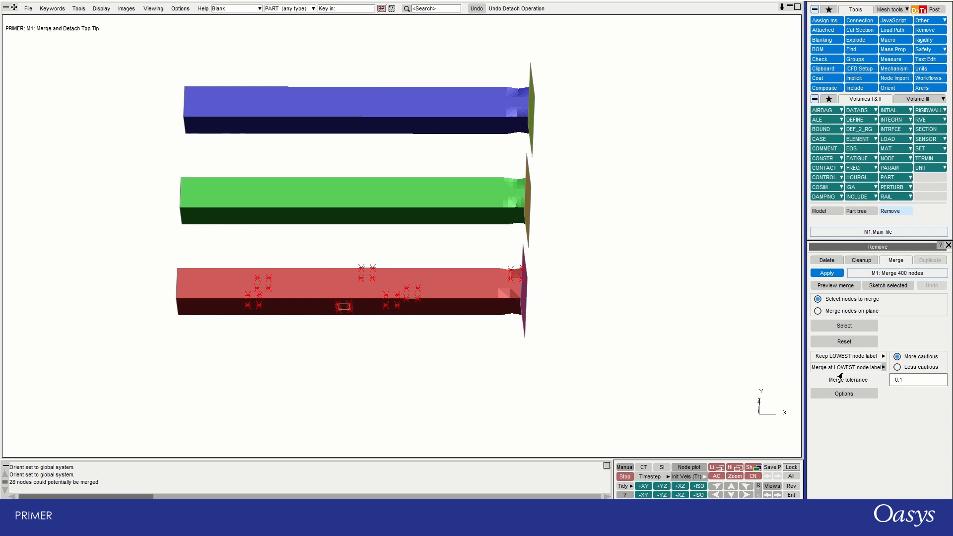
mouse_move(836, 373)
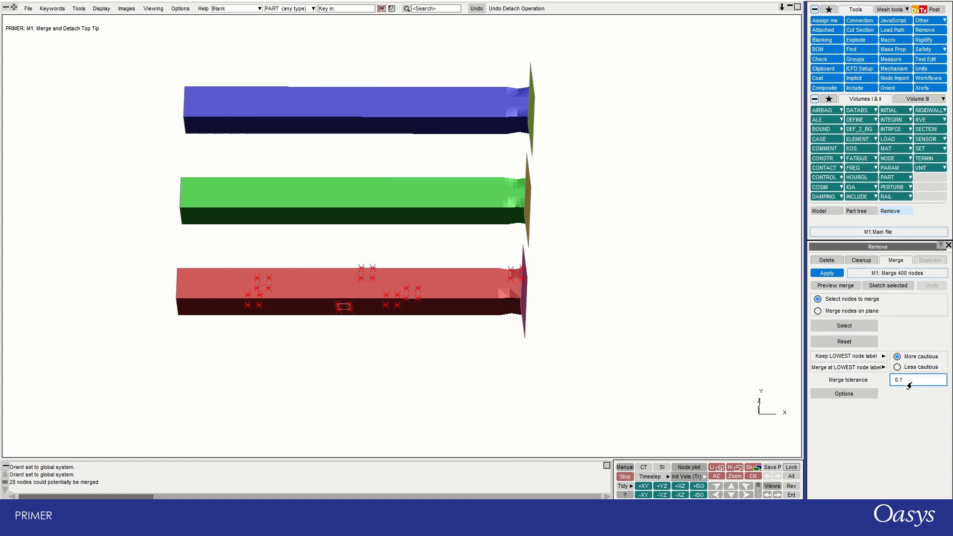
mouse_move(911, 380)
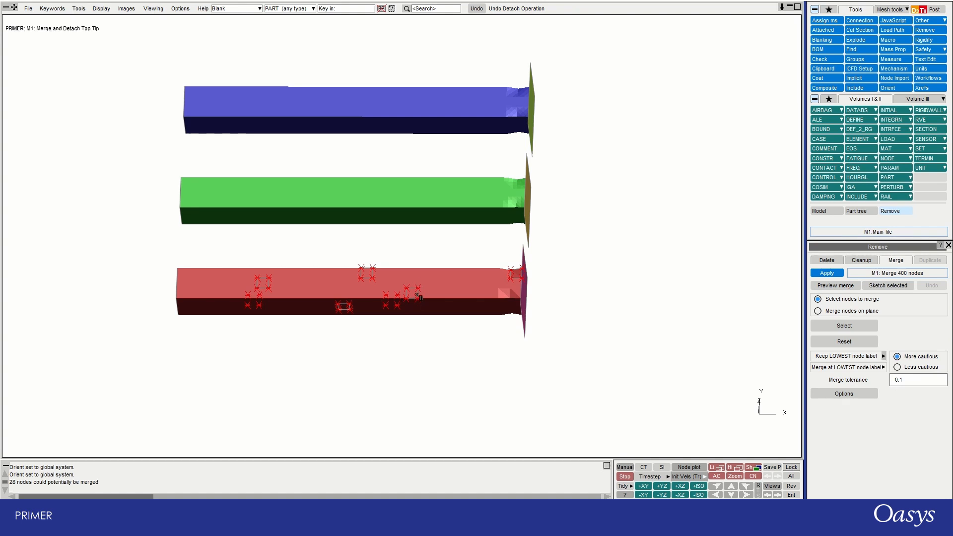
mouse_move(413, 302)
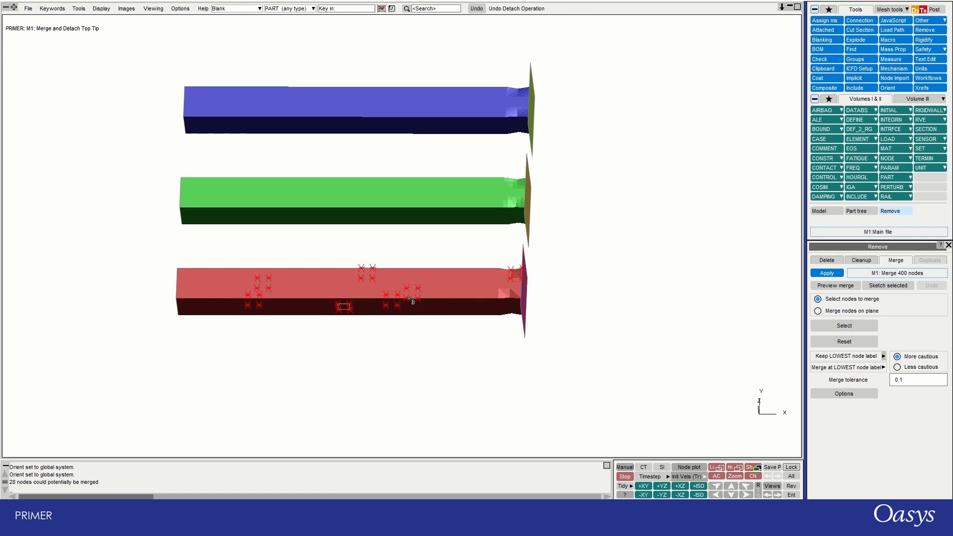
mouse_move(423, 306)
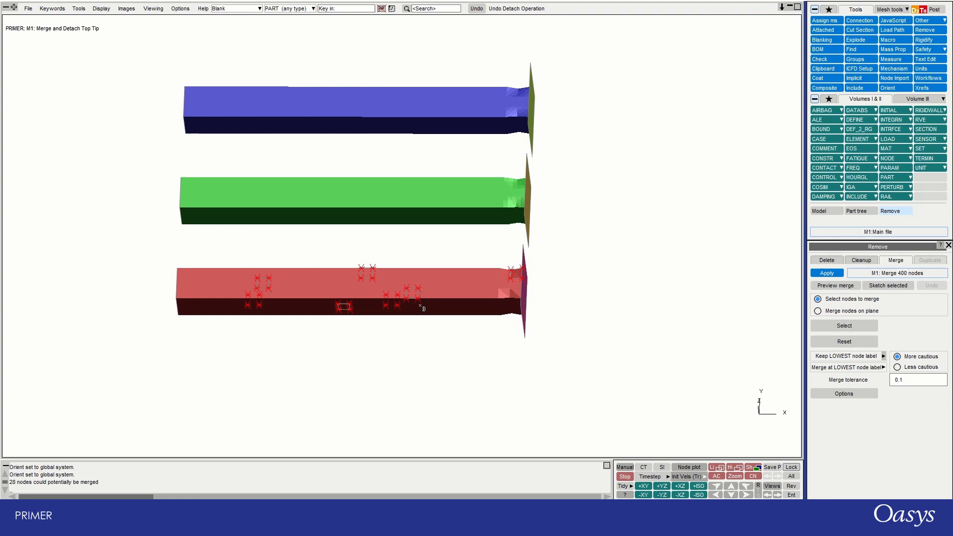
mouse_move(564, 387)
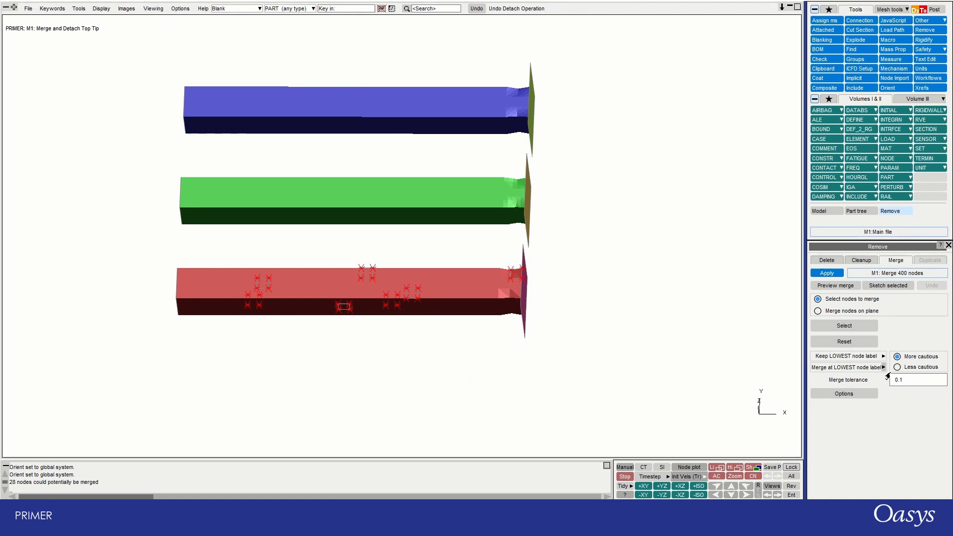
mouse_move(583, 356)
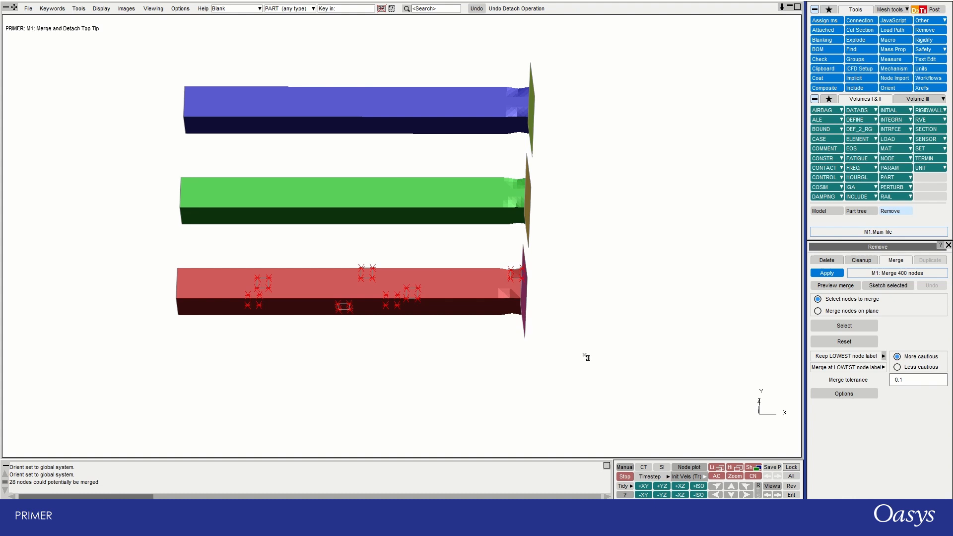
mouse_move(723, 333)
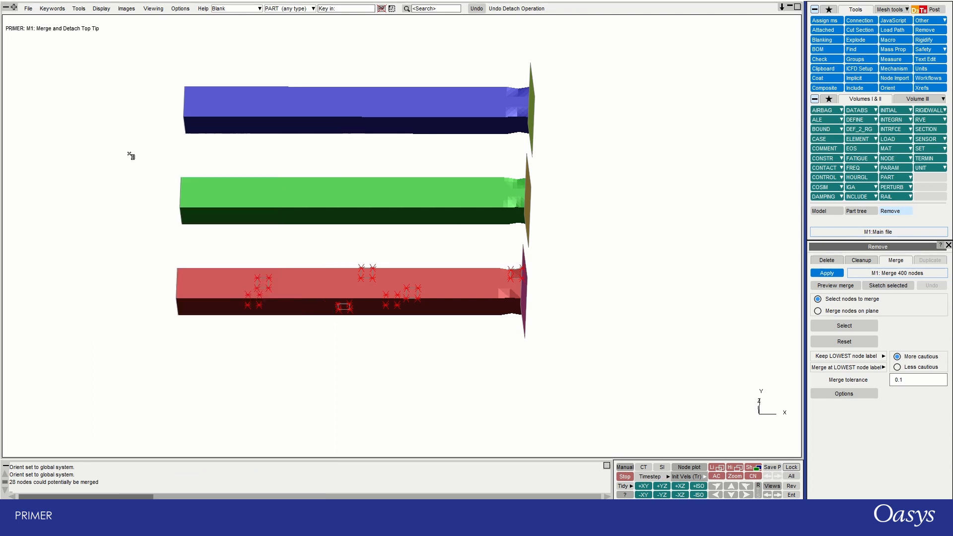
mouse_move(739, 291)
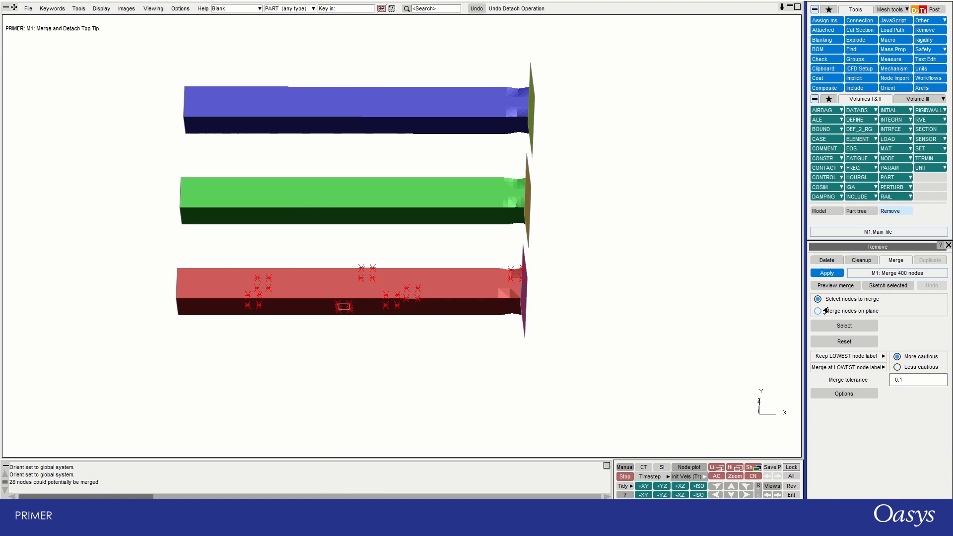
Merge the 28 coincident nodes, then pick 261 nodes and merge 24 more.
click(826, 272)
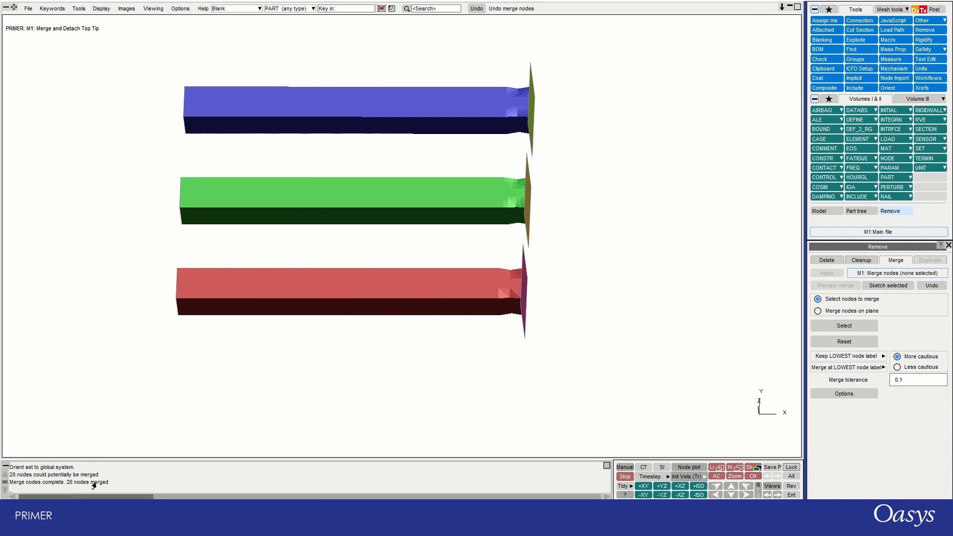
mouse_move(578, 338)
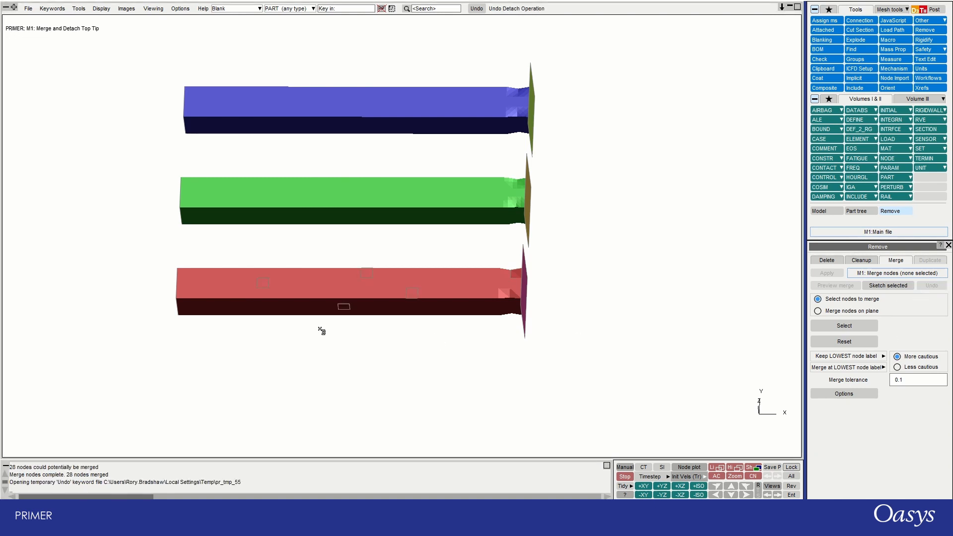
mouse_move(802, 358)
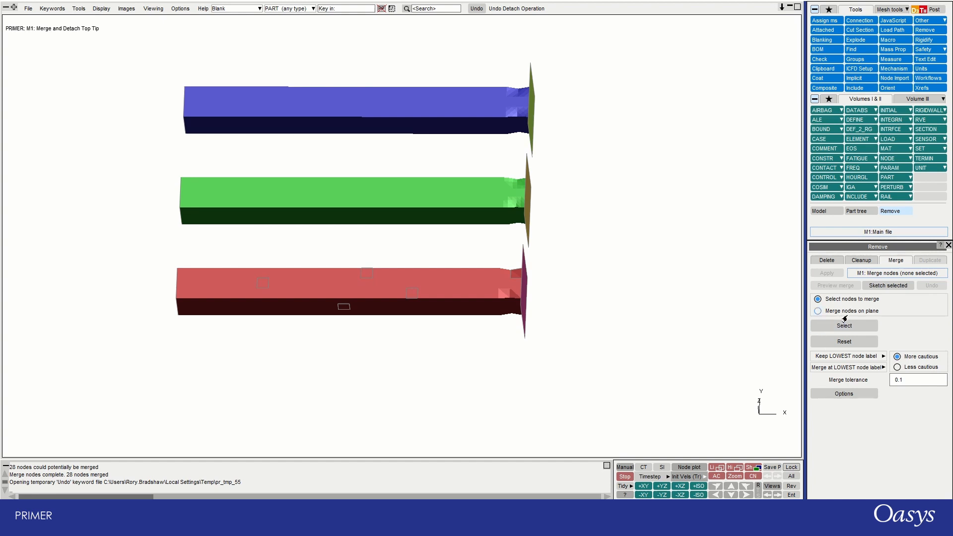
click(844, 325)
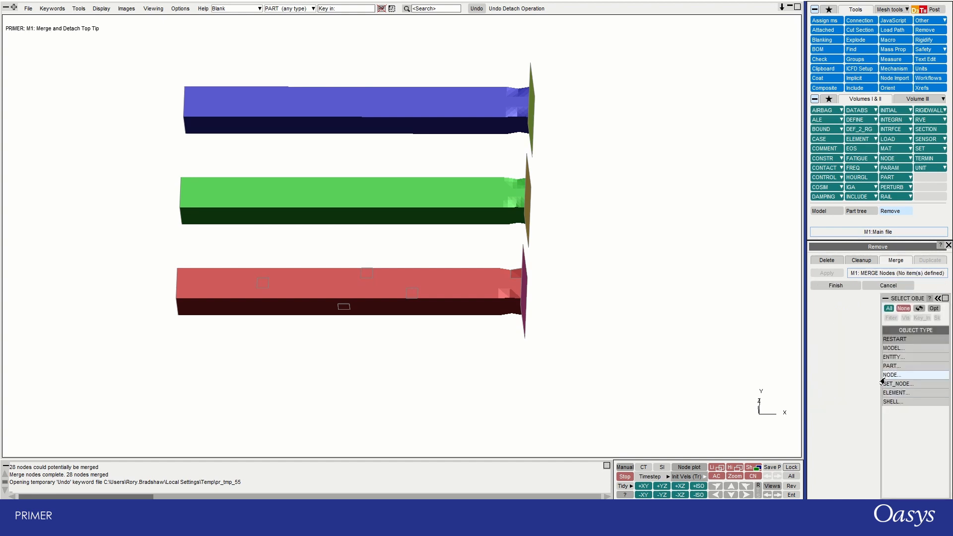
click(891, 375)
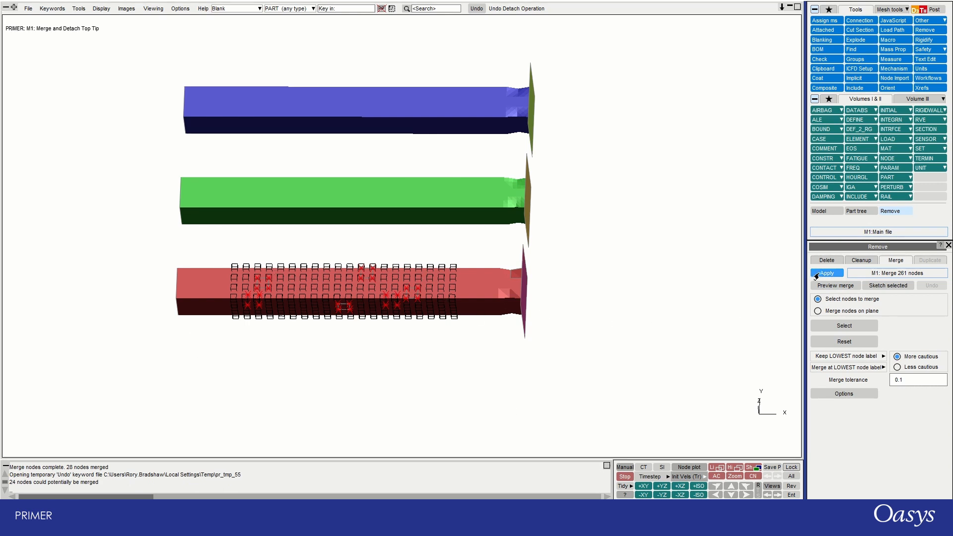
click(825, 273)
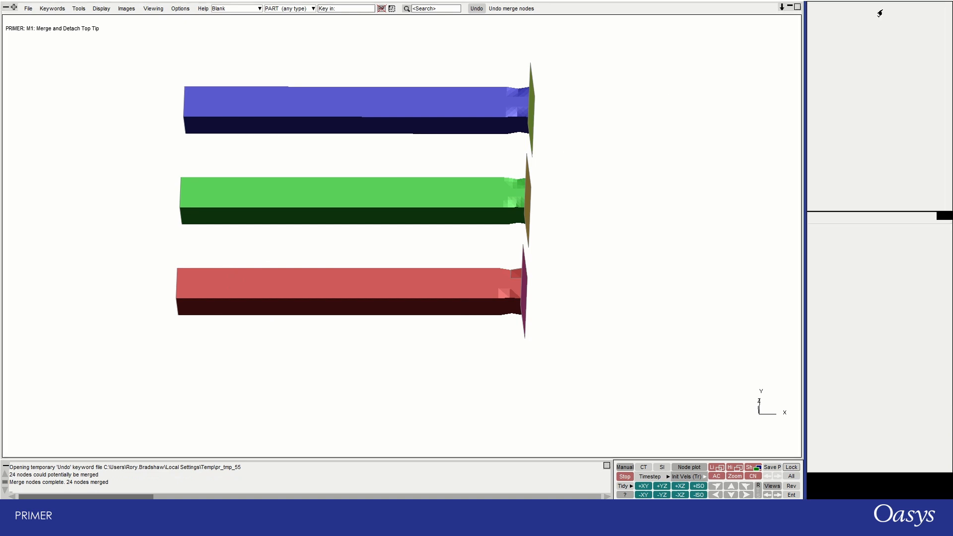
Detach 1536 selected shells on the green tube, renumbering new nodes and shells.
click(853, 20)
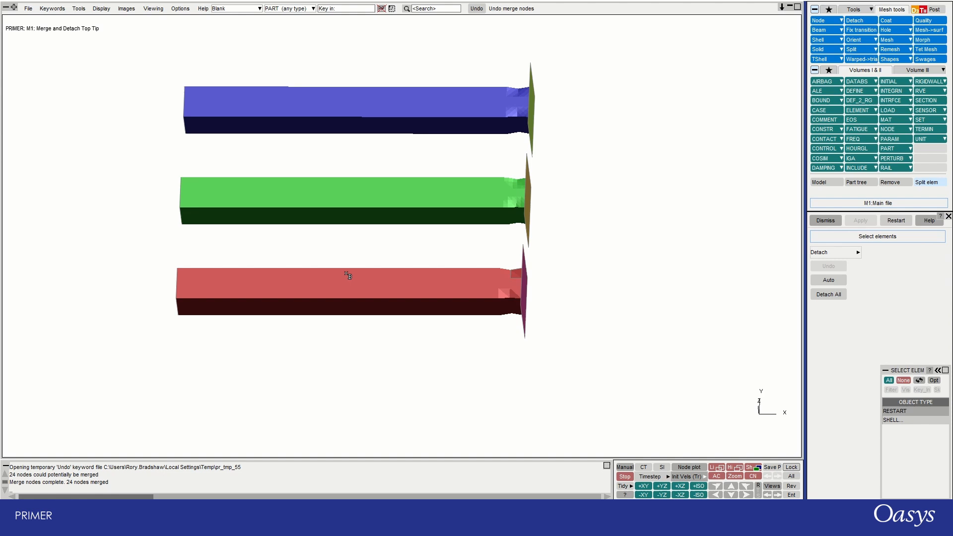
click(265, 188)
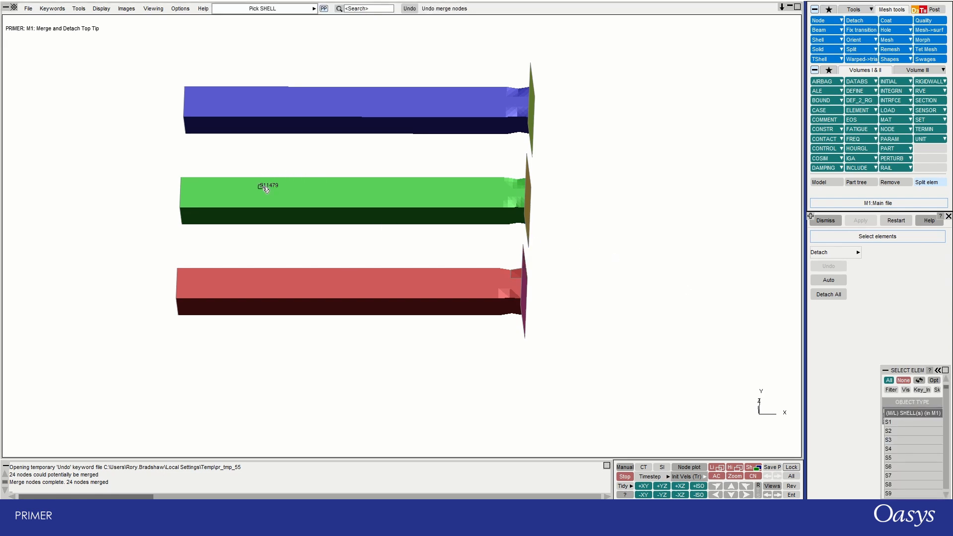
mouse_move(298, 199)
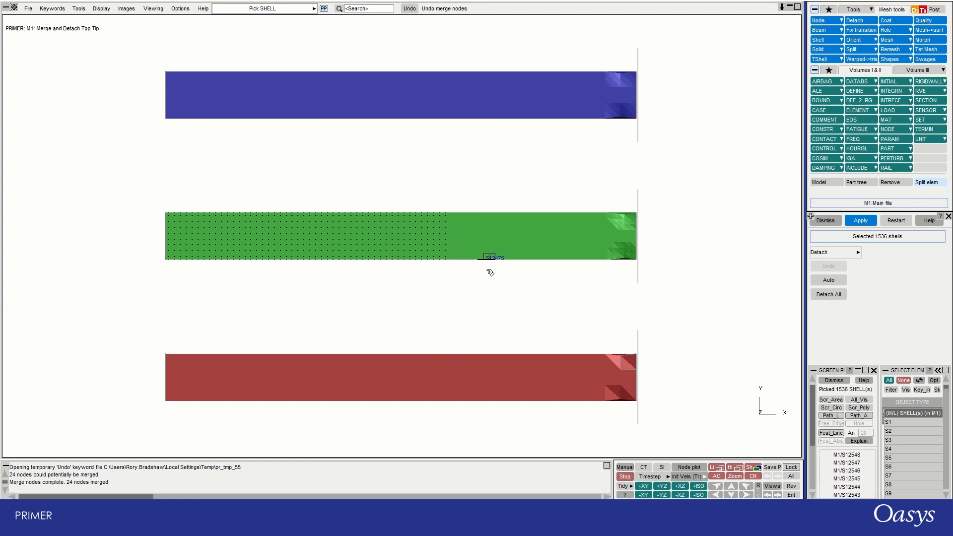
click(860, 220)
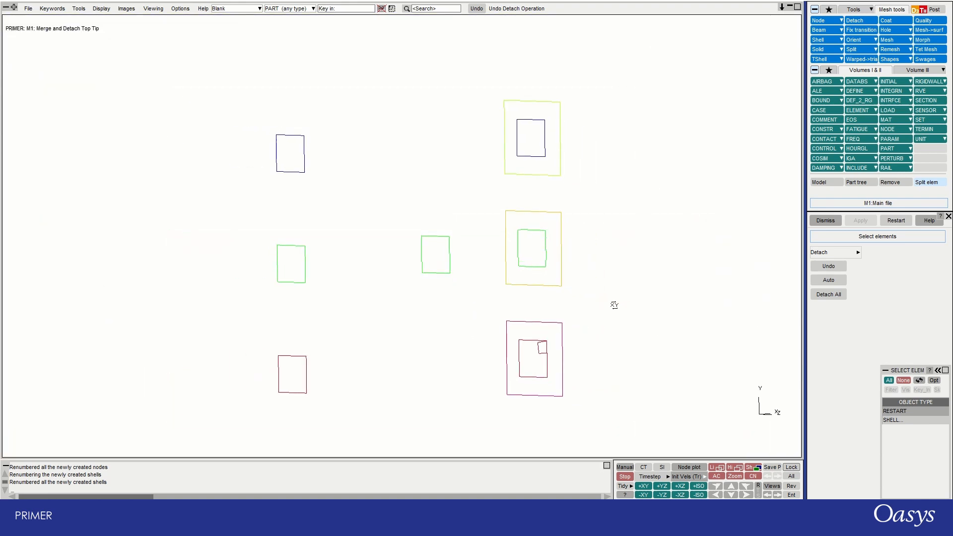
click(678, 485)
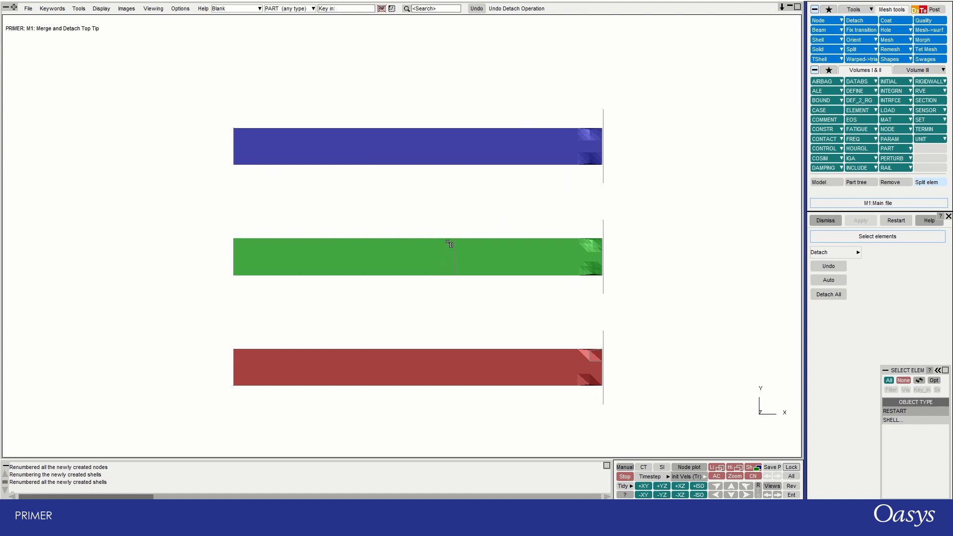
mouse_move(126, 328)
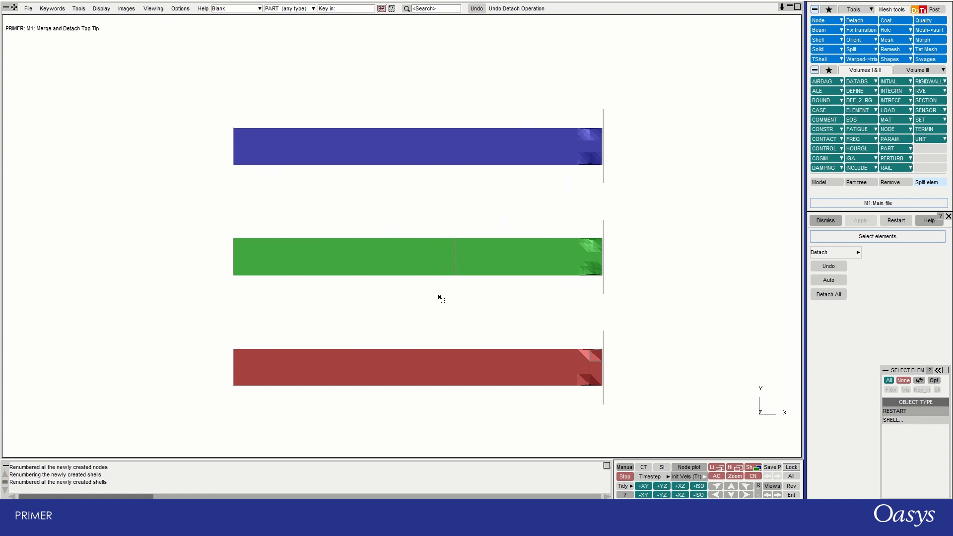
mouse_move(404, 279)
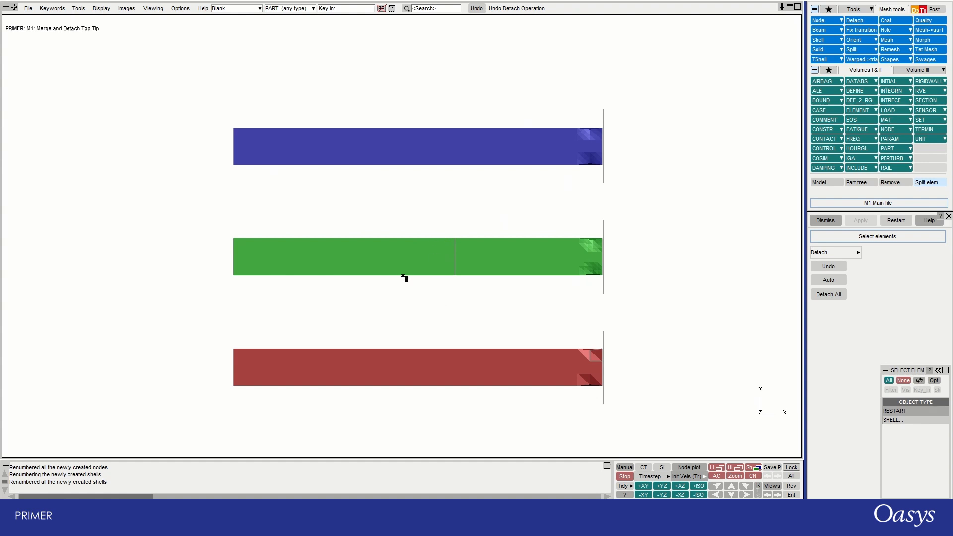
mouse_move(506, 252)
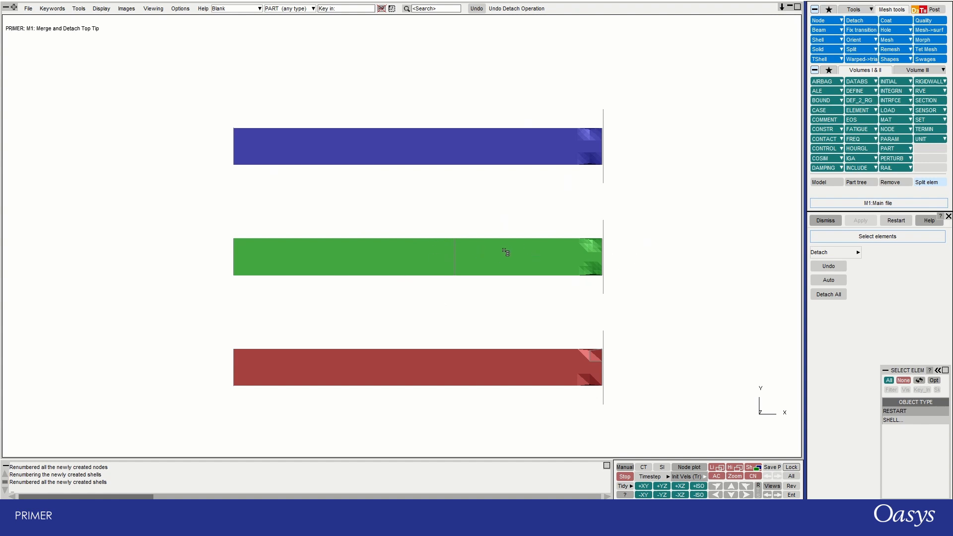
mouse_move(416, 245)
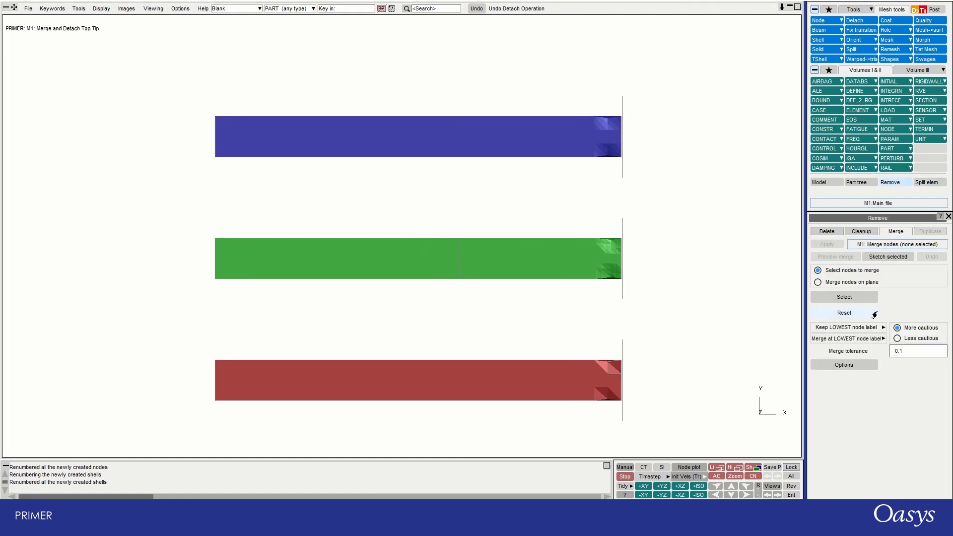
Box-pick nodes around the green tube's midsection and preview 32 of 608 mergeable.
click(844, 297)
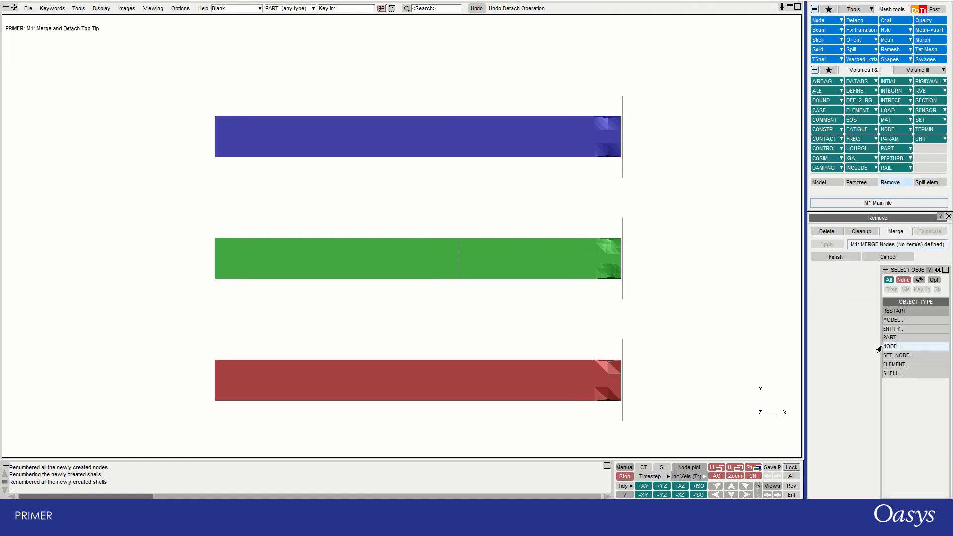
click(892, 346)
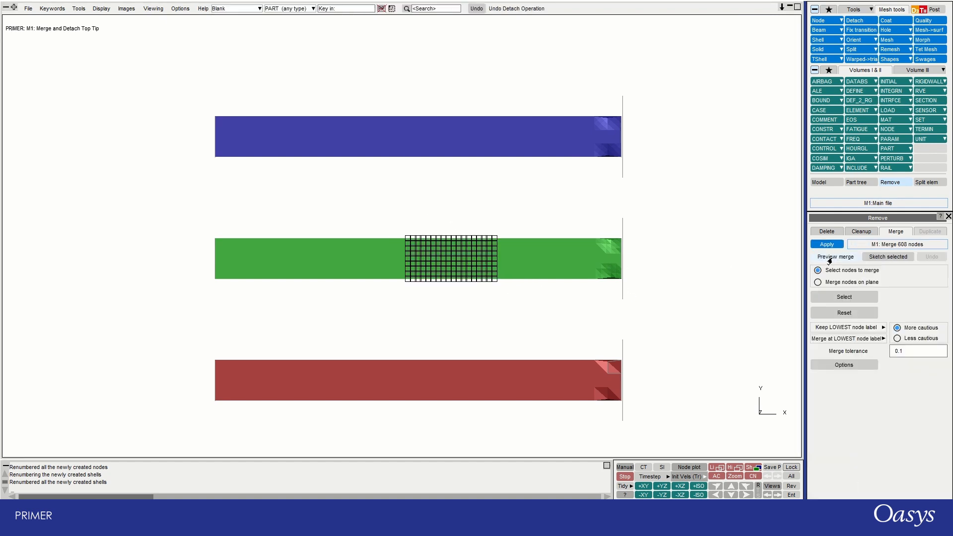
click(835, 257)
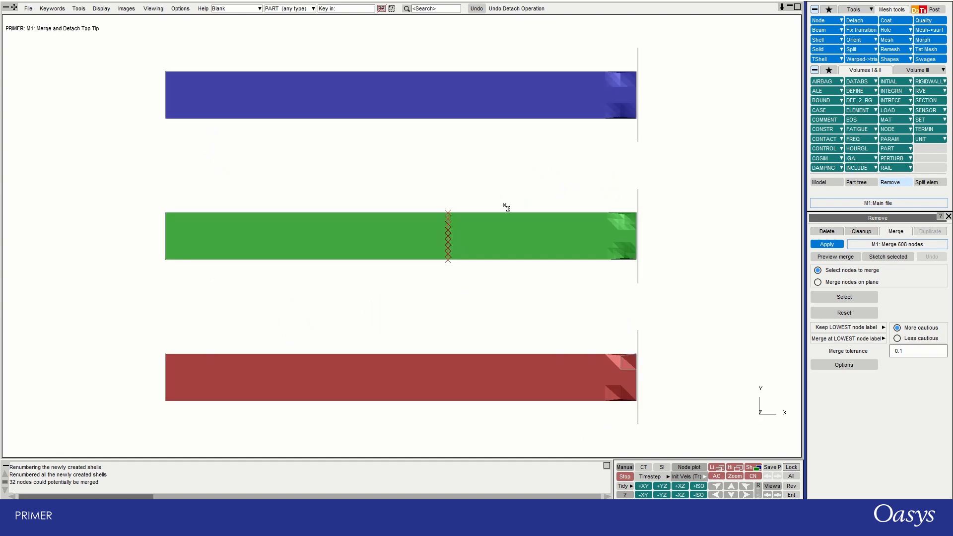
mouse_move(799, 133)
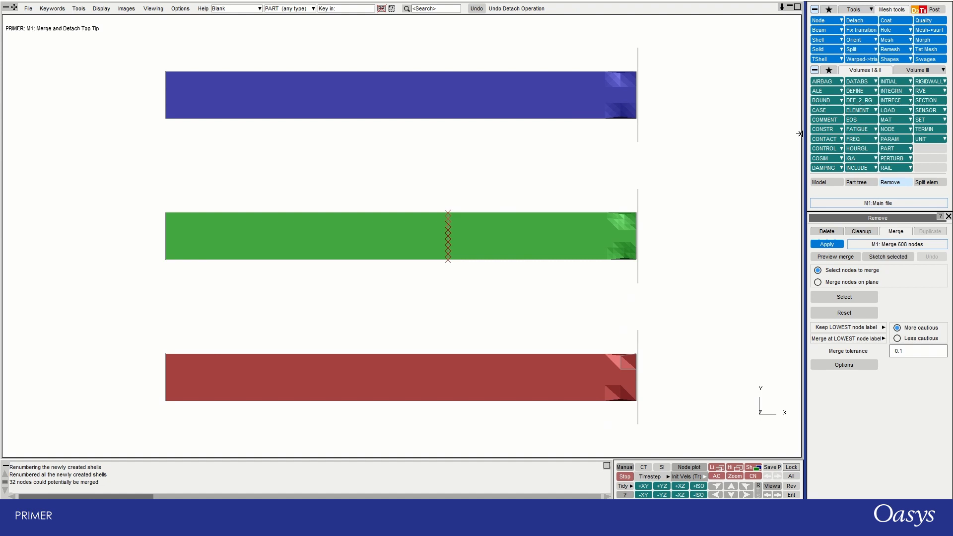
click(823, 129)
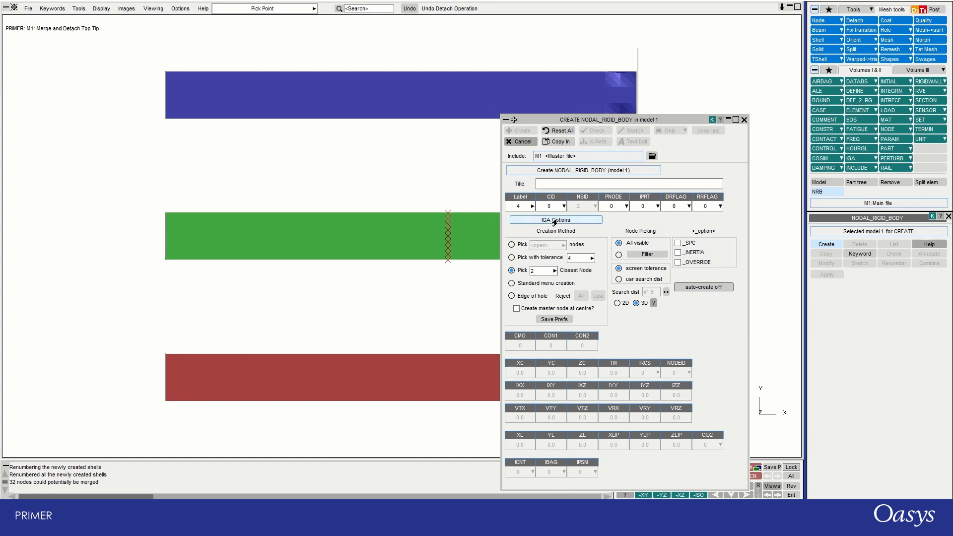
Create a nodal rigid body from 64 seam nodes across the green tube's midsection.
click(511, 244)
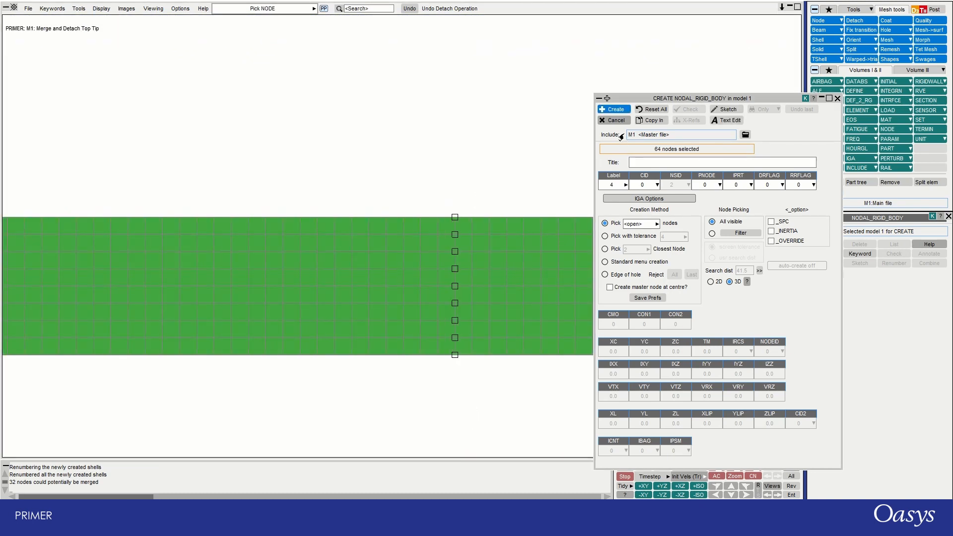
click(612, 108)
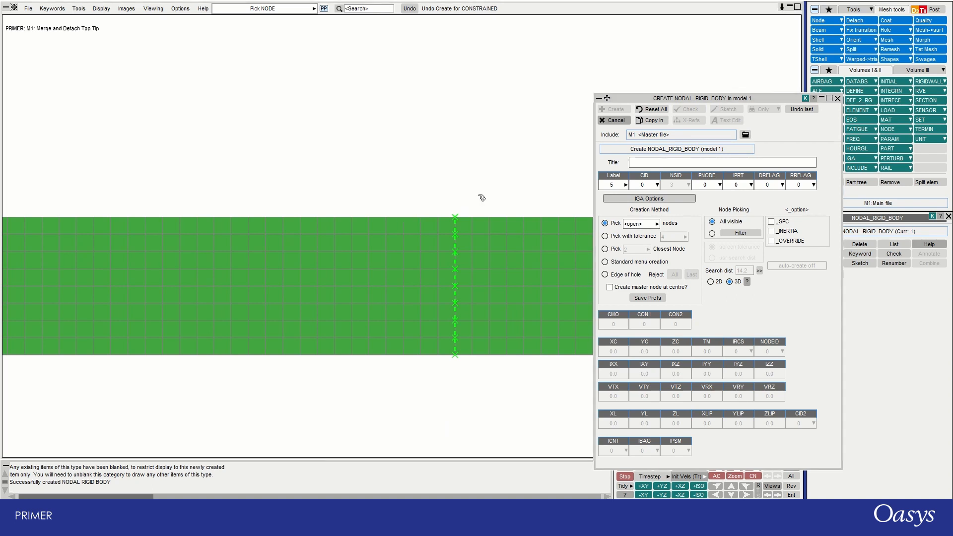
click(613, 119)
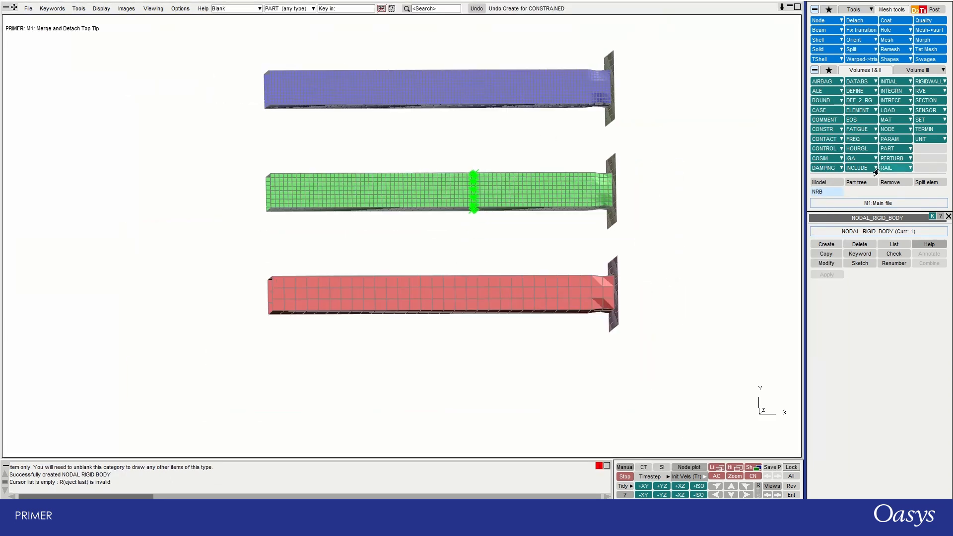
Enable Less cautious merging, preview, and merge the 32 mid-seam nodes.
click(889, 181)
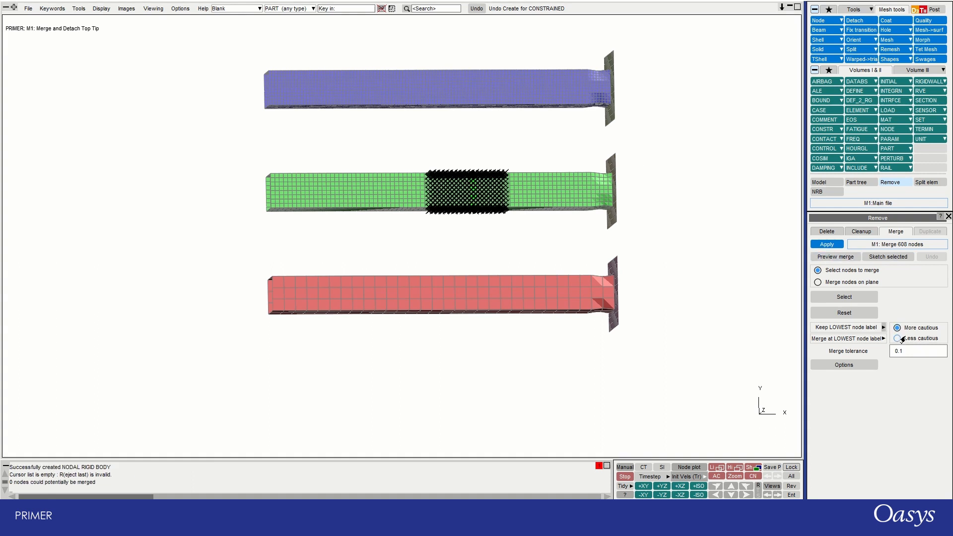
click(896, 338)
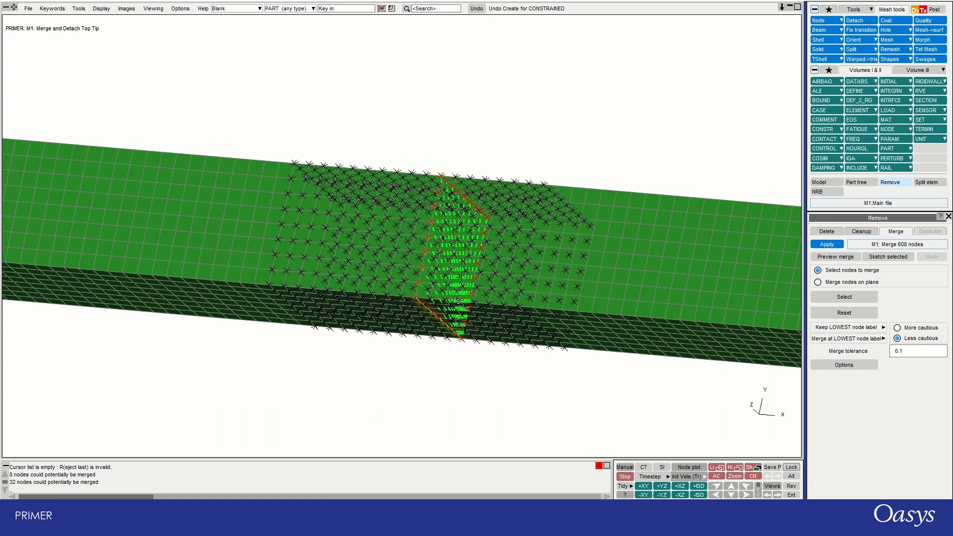
click(896, 338)
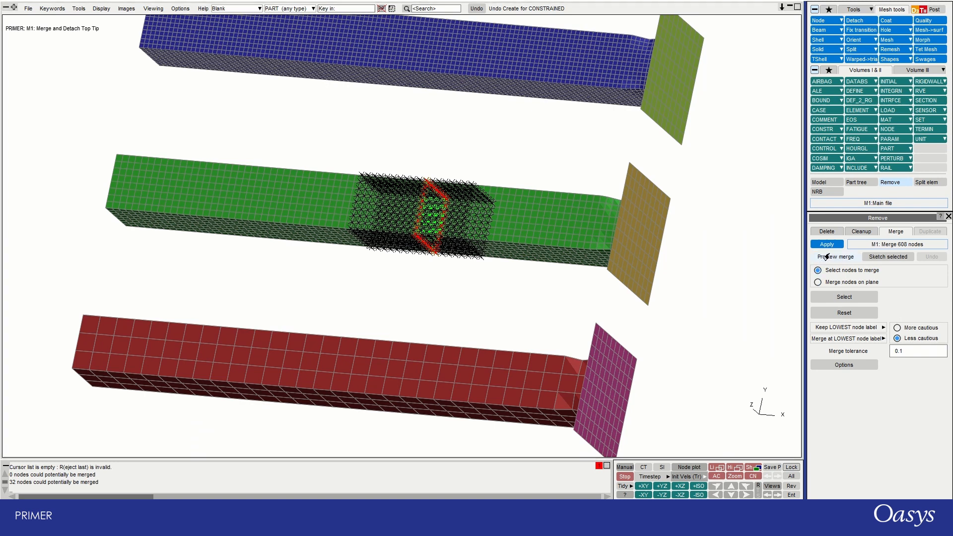
click(825, 243)
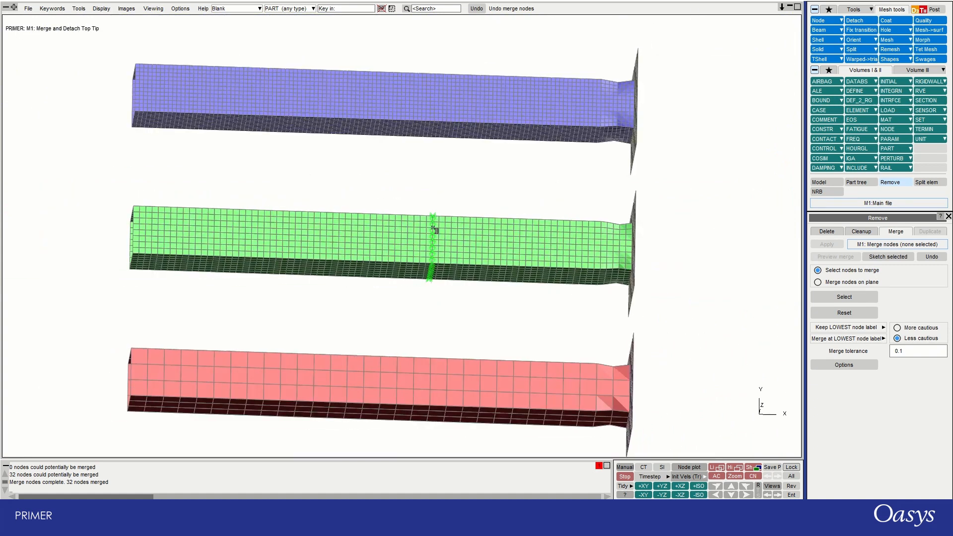
mouse_move(435, 230)
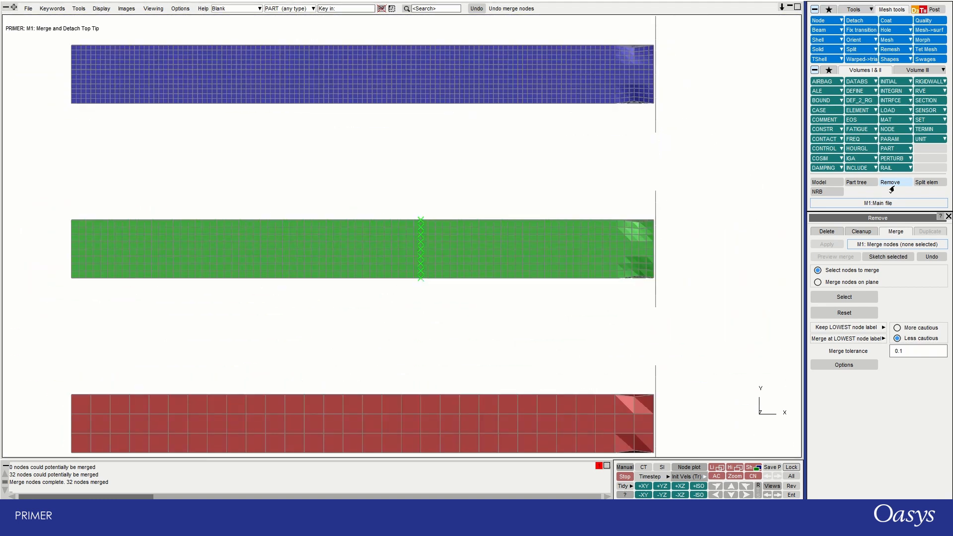
click(855, 20)
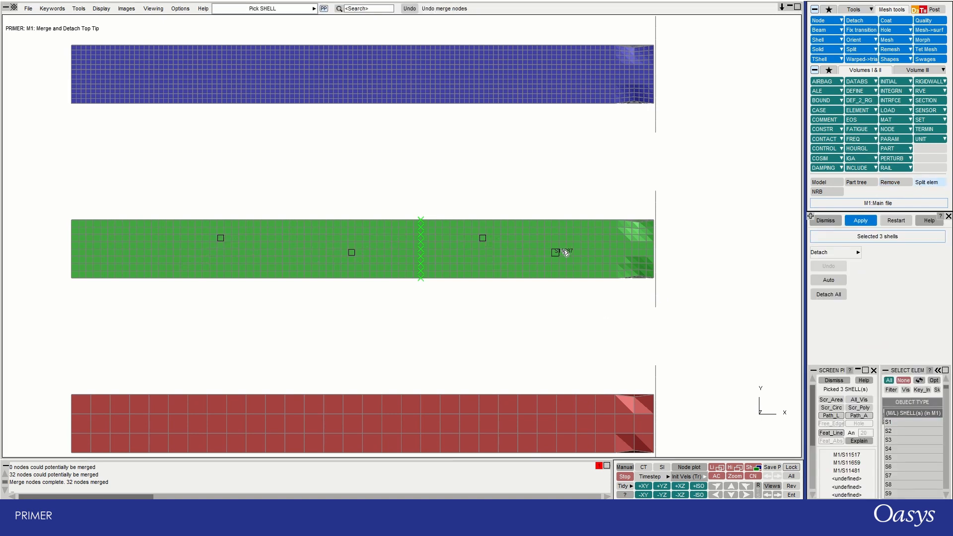
Screen-pick twelve scattered shells on the green tube and detach them.
click(641, 232)
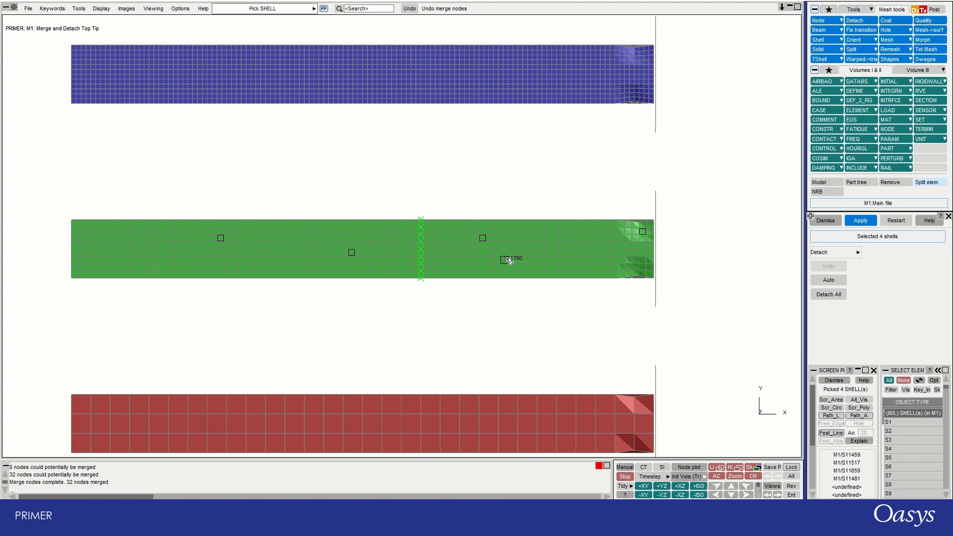
click(506, 255)
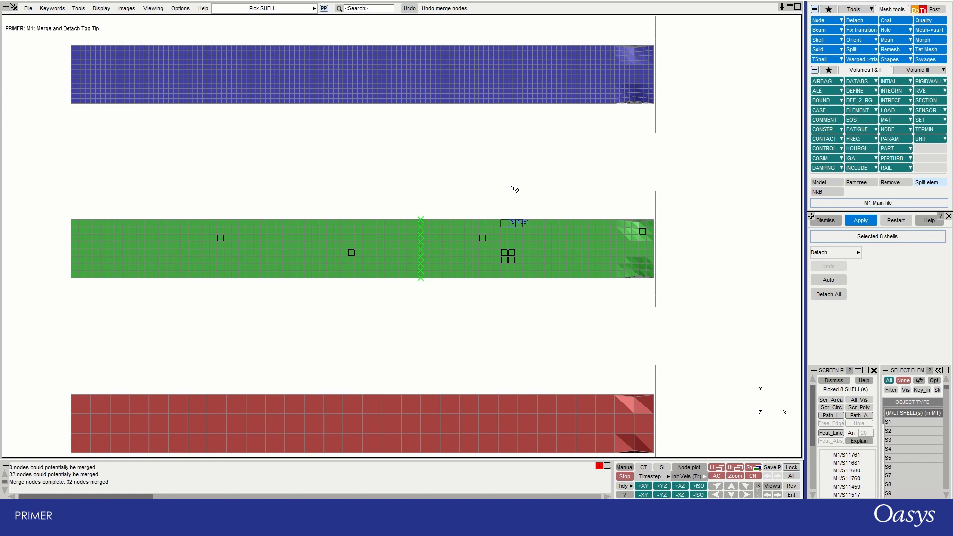
click(133, 266)
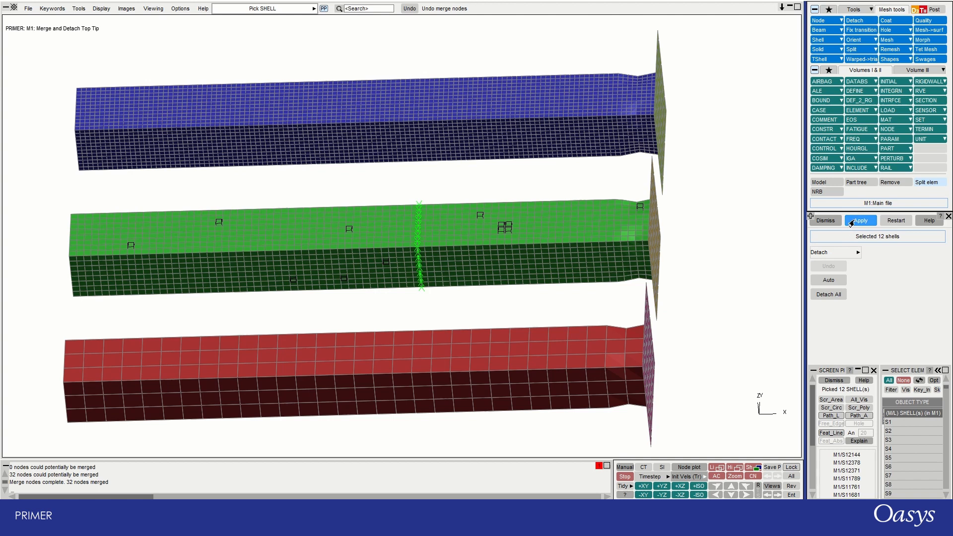
click(860, 220)
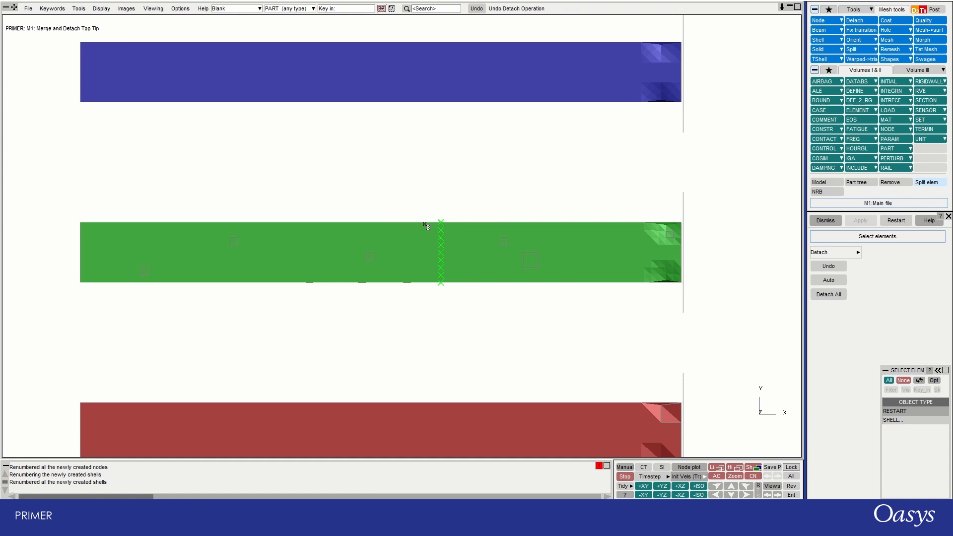
mouse_move(690, 211)
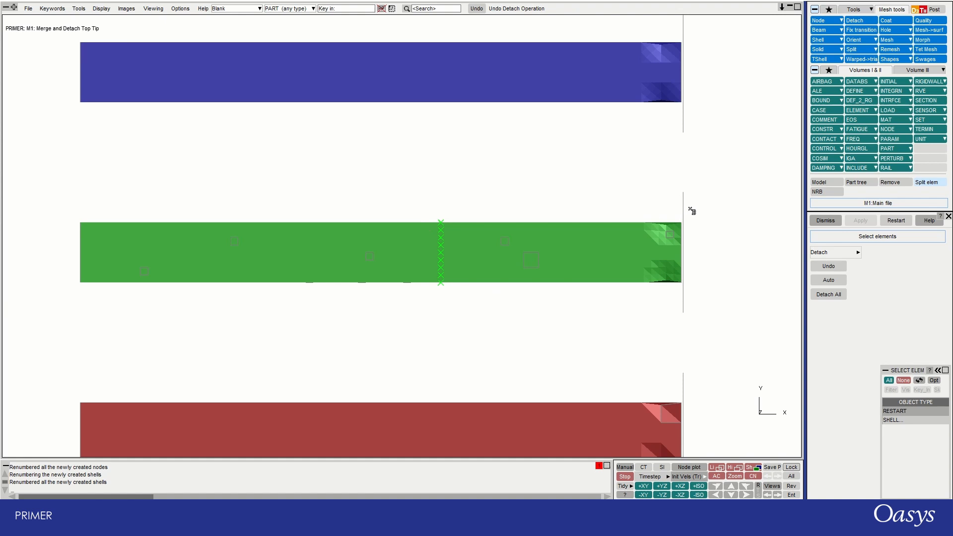
Target node merging at plane Z=50 with tolerance 0.1 and preview 36 mergeable nodes.
click(889, 181)
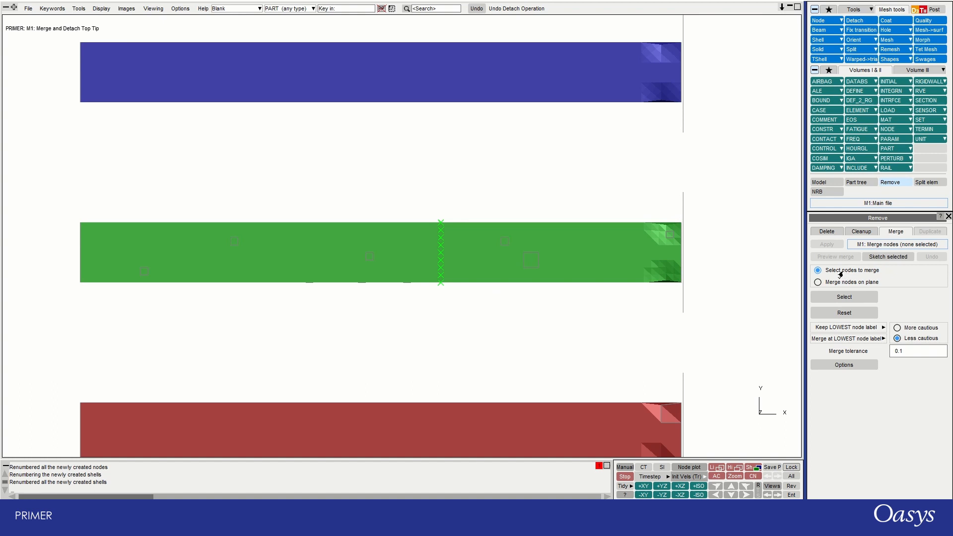
mouse_move(872, 281)
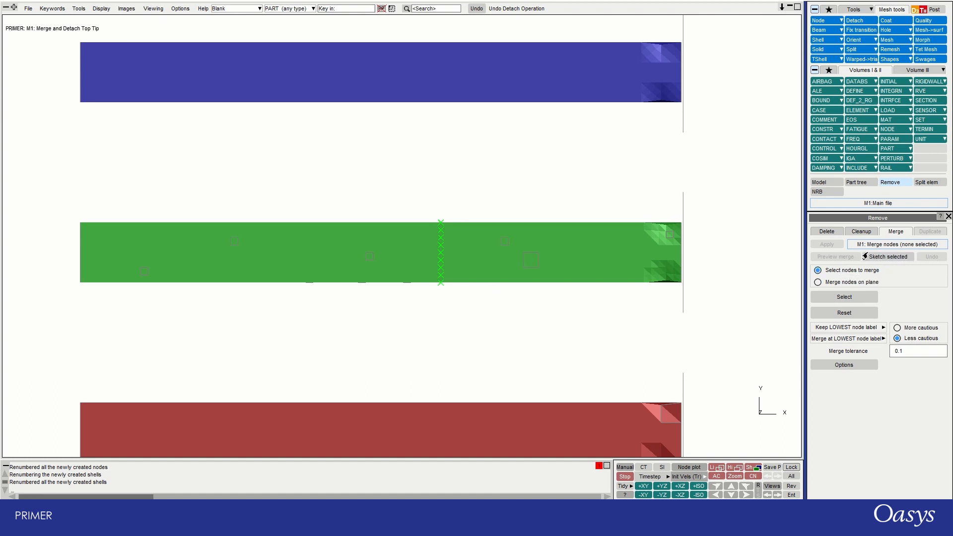
click(818, 282)
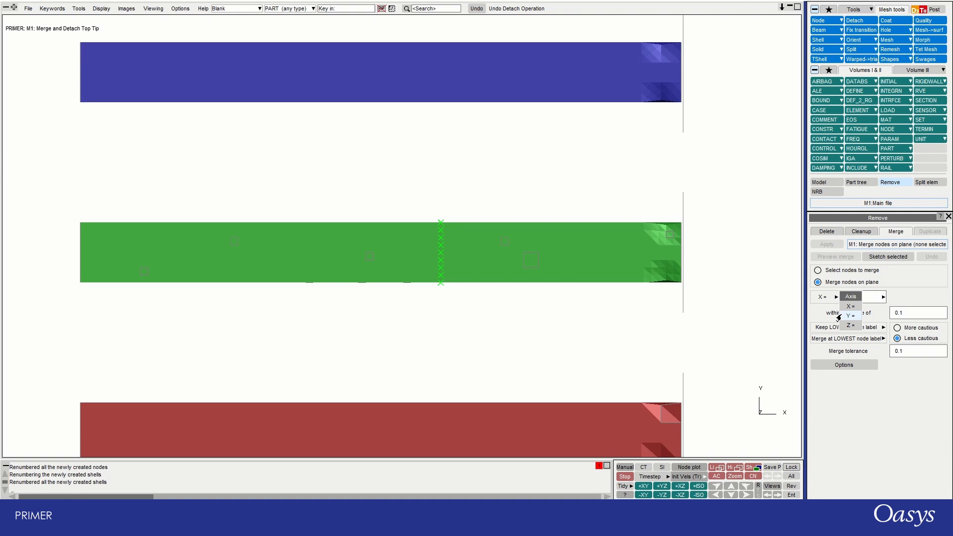
click(849, 324)
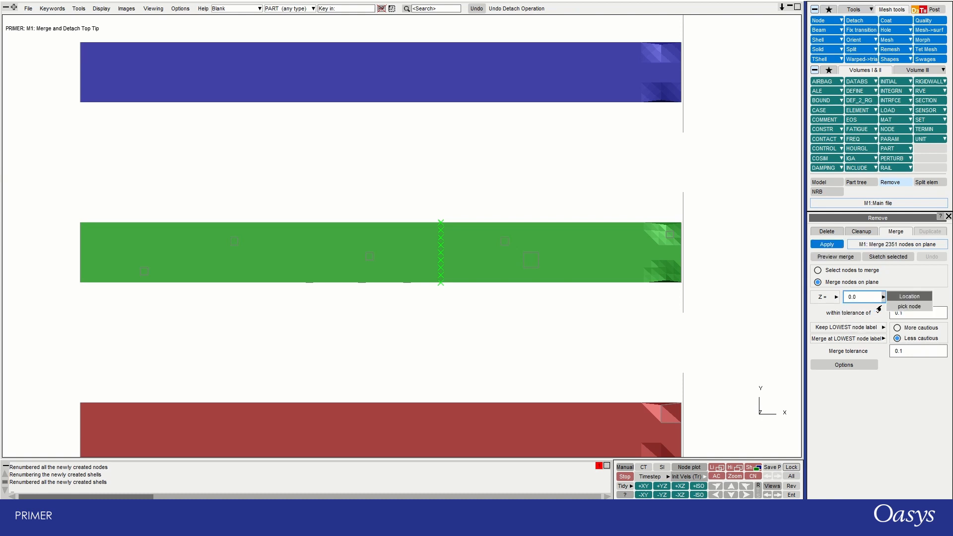
click(909, 305)
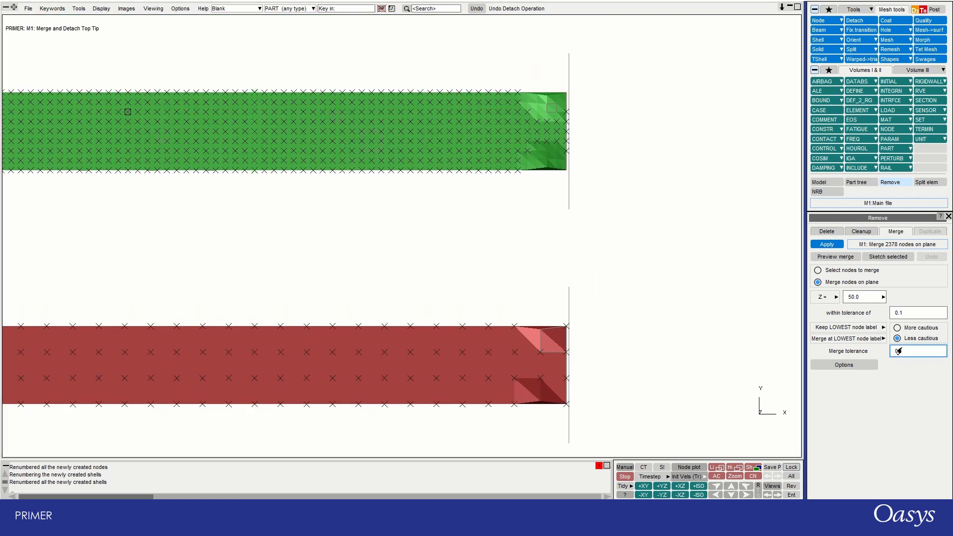
click(917, 312)
text(10)
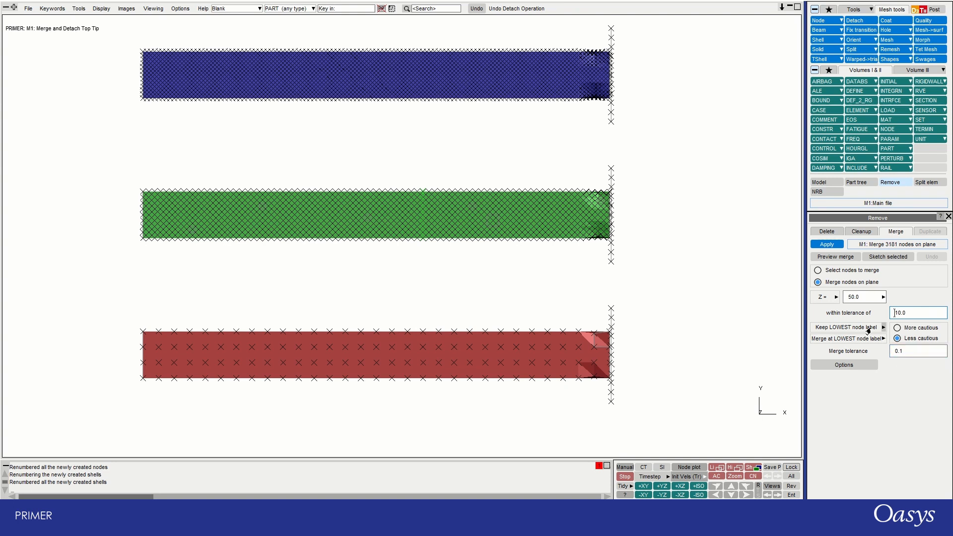
click(905, 338)
text(0.1)
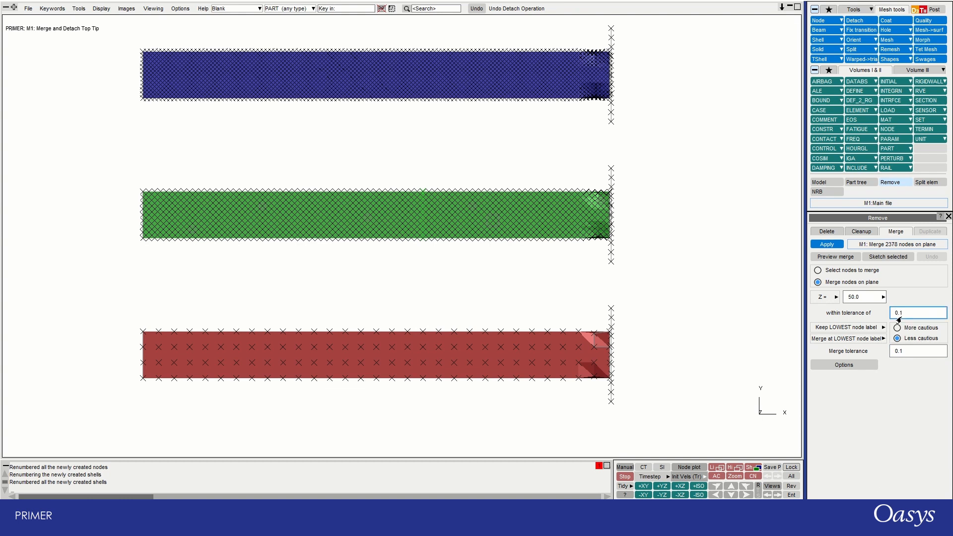
click(834, 257)
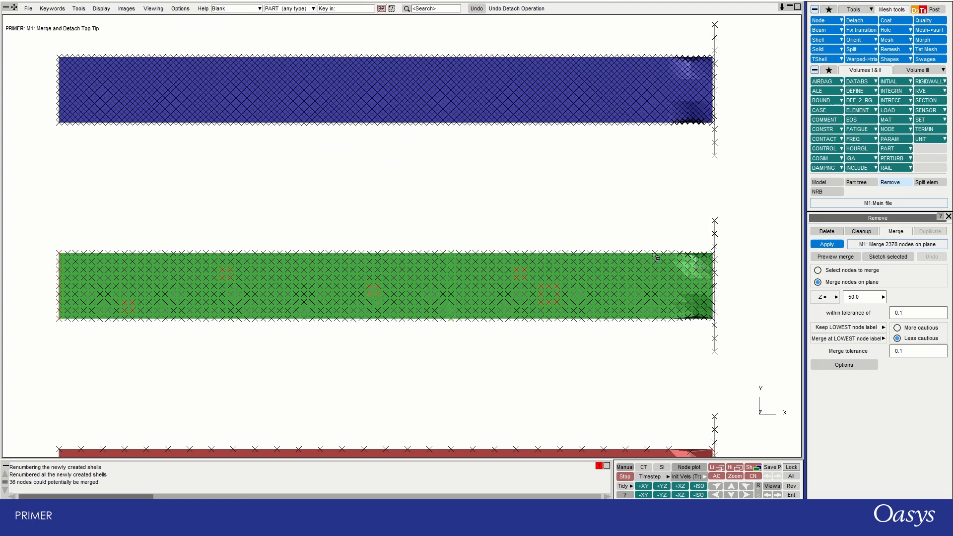
Apply the plane merge, joining the 36 coincident nodes at Z=50.
click(825, 244)
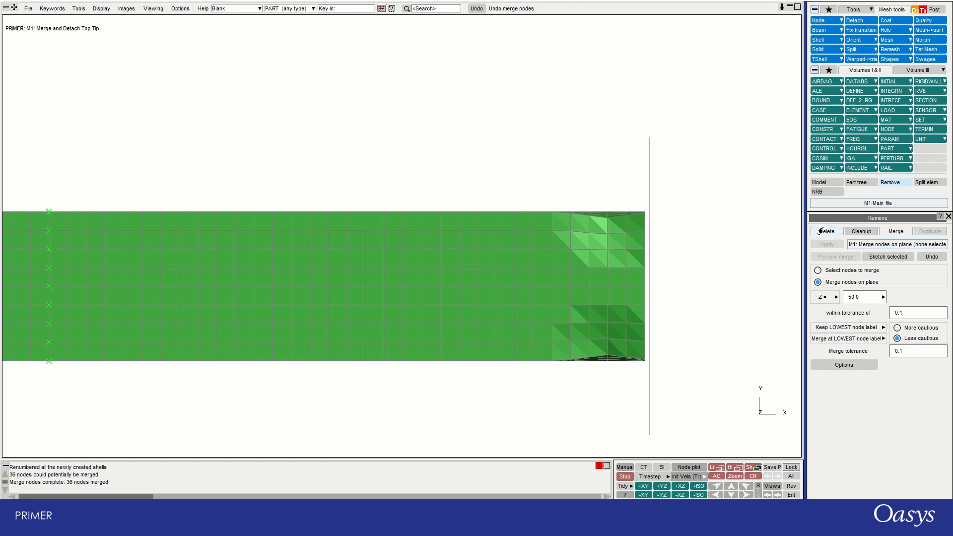
Pick the 192 tip-zone shells and delete them together with their 228 nodes.
click(826, 231)
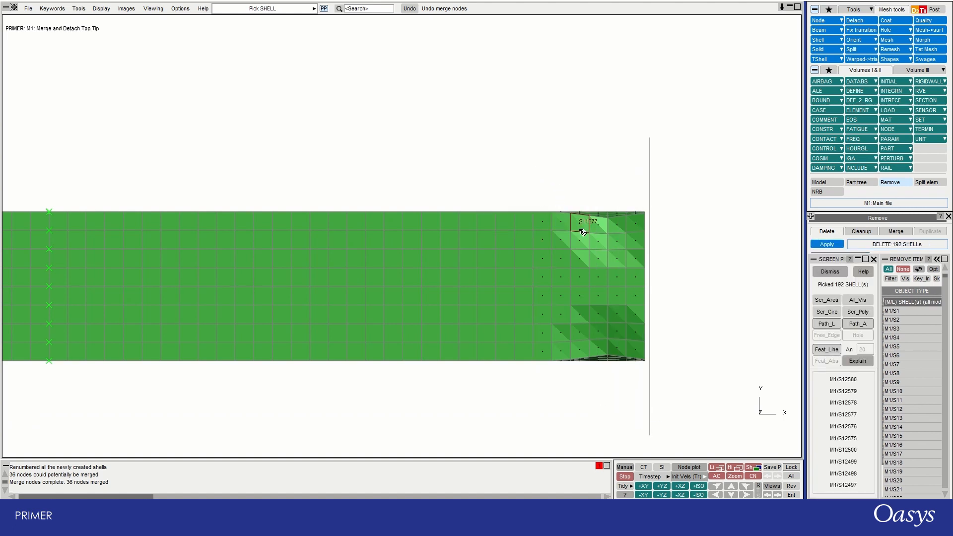
mouse_move(603, 263)
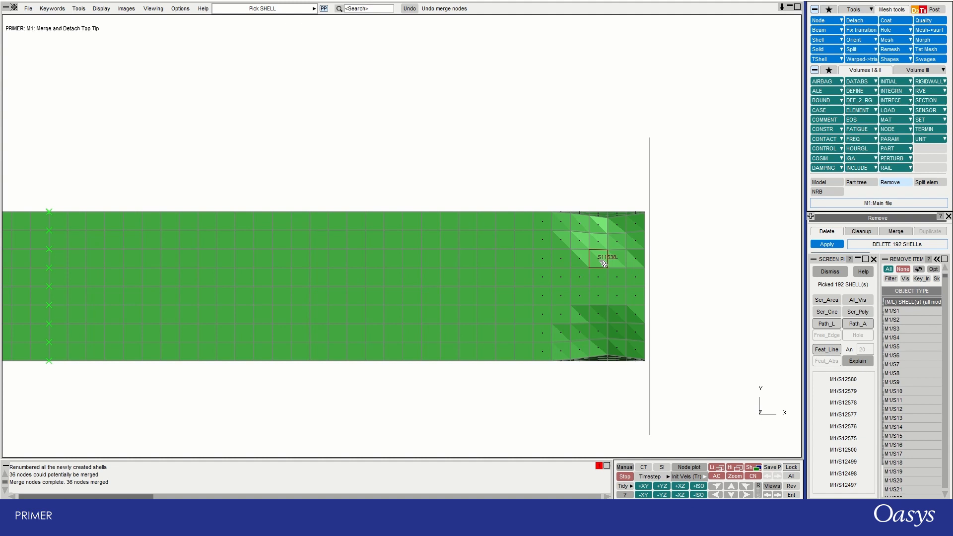
mouse_move(586, 230)
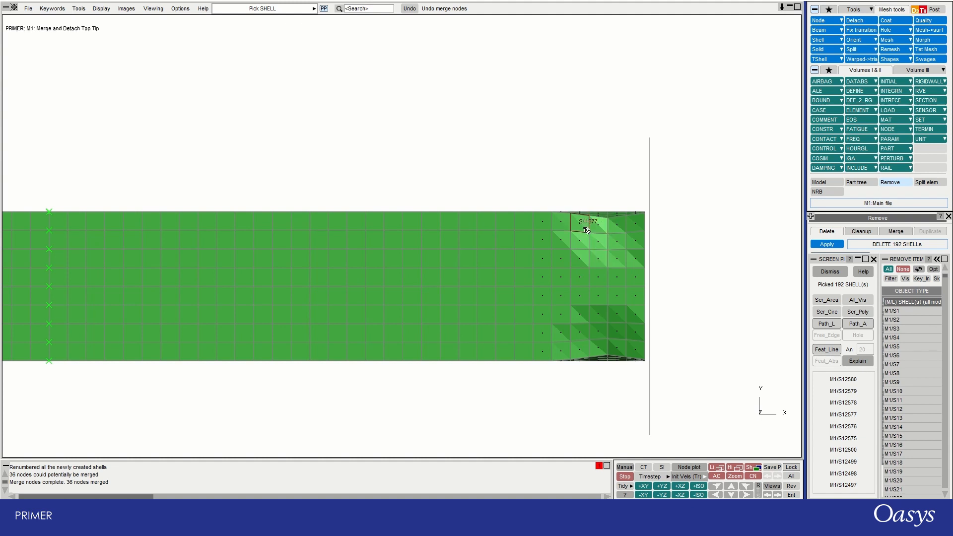
click(826, 243)
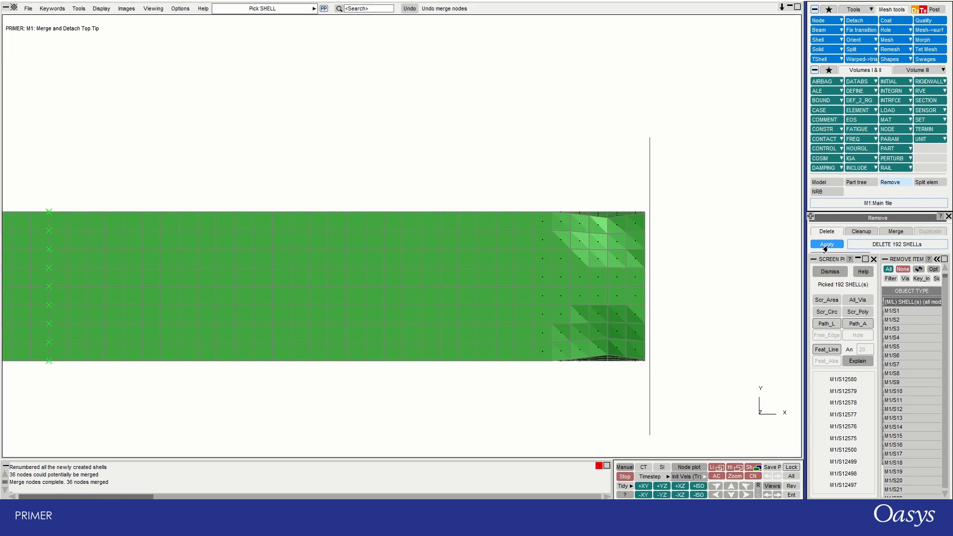
click(826, 244)
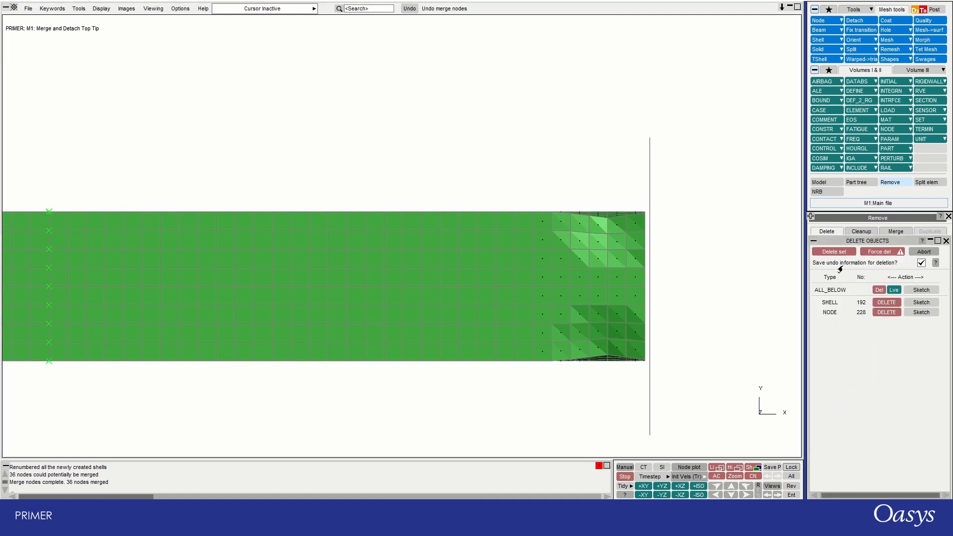
mouse_move(833, 251)
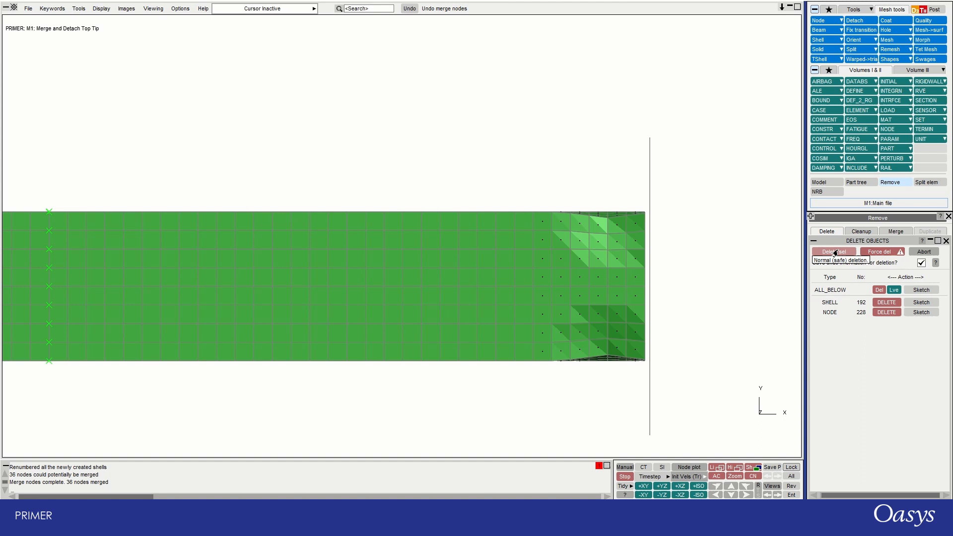
click(832, 252)
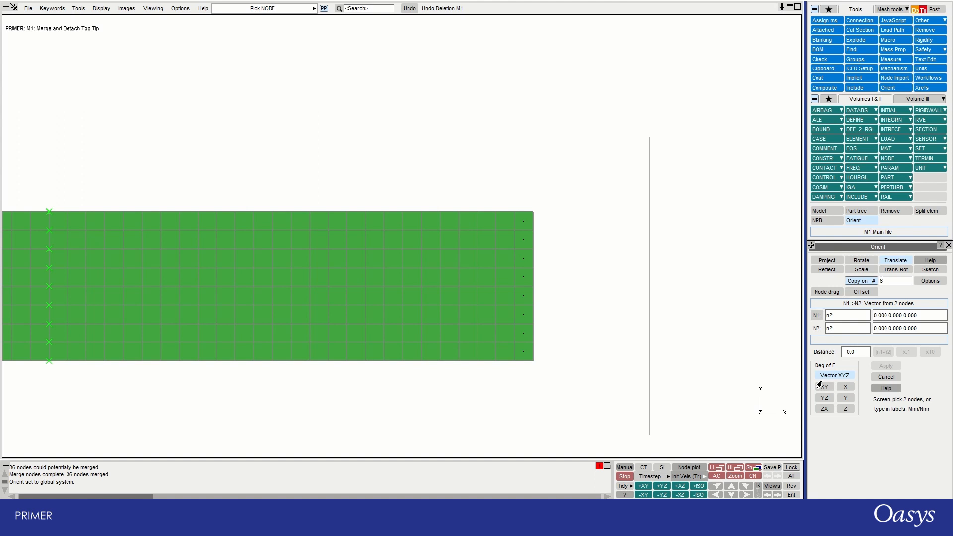
Copy-translate 32 end shells by 6.25 along X, giving copies the highest labels.
click(513, 230)
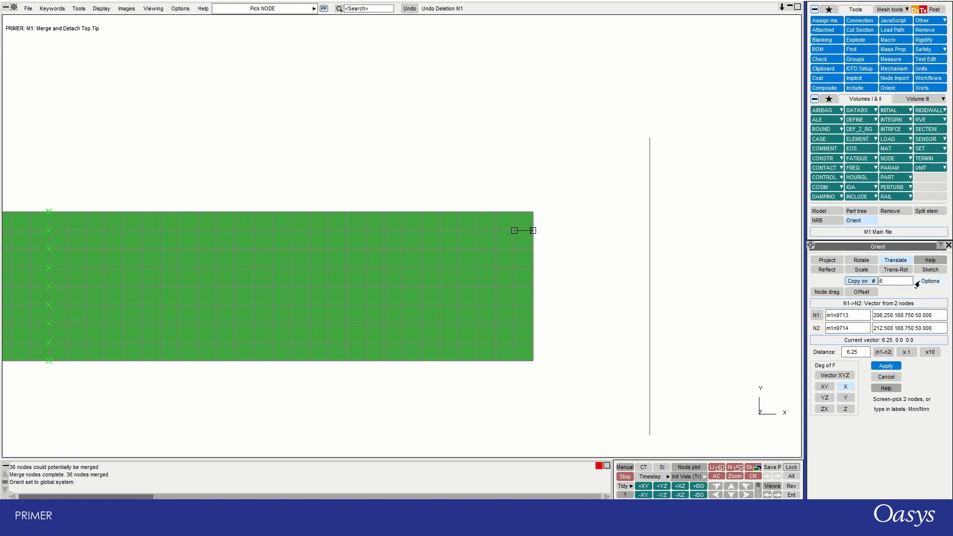
click(929, 281)
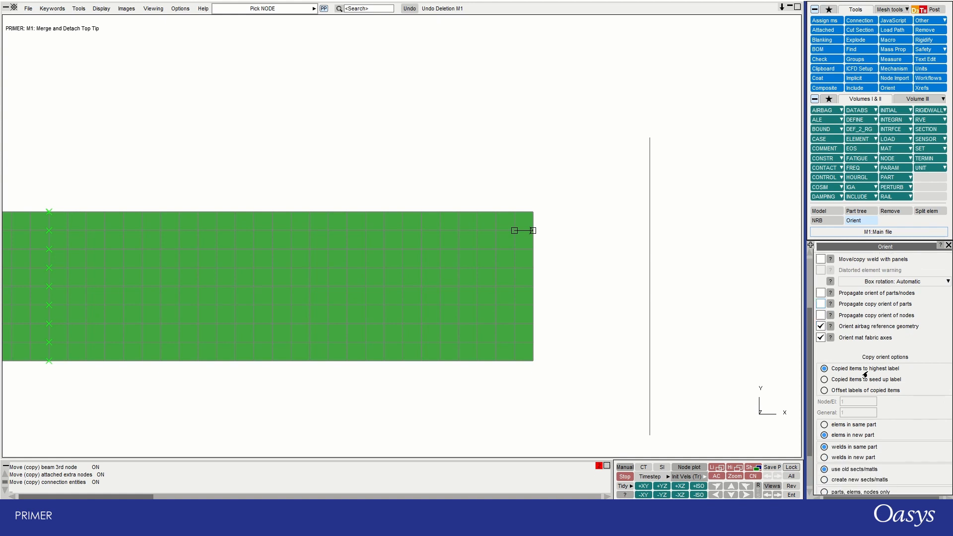
click(823, 425)
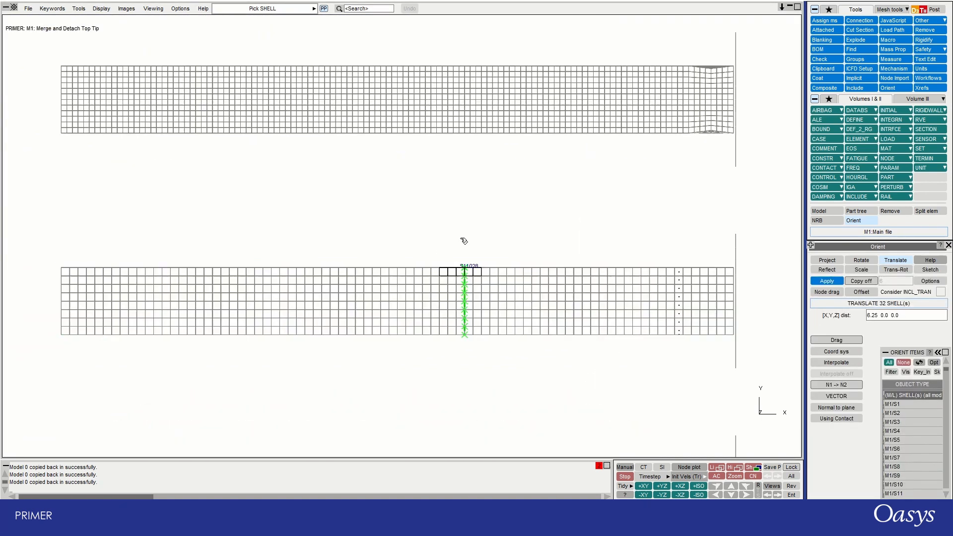
click(698, 485)
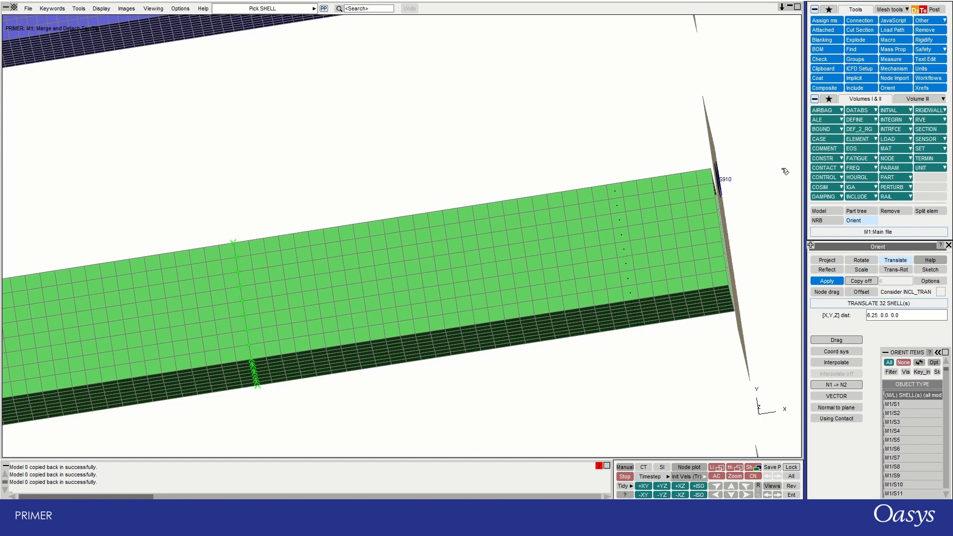
mouse_move(887, 40)
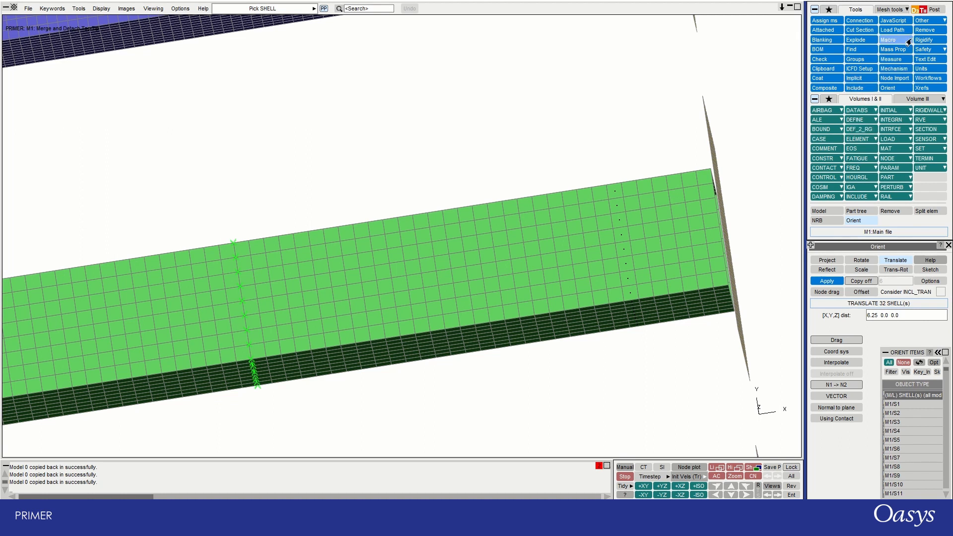
Preview and merge the selected nodes, joining 204 coincident nodes from 2796 candidates.
click(888, 210)
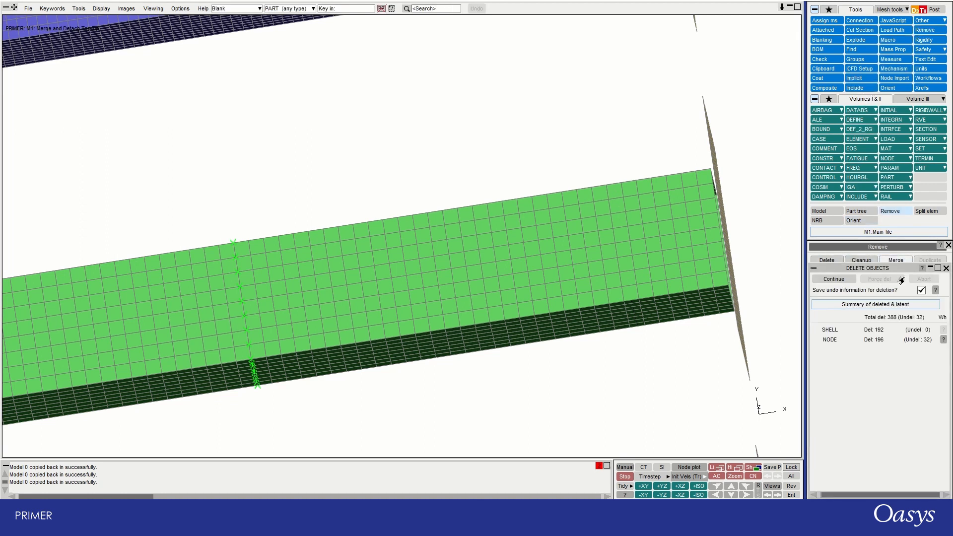
click(895, 260)
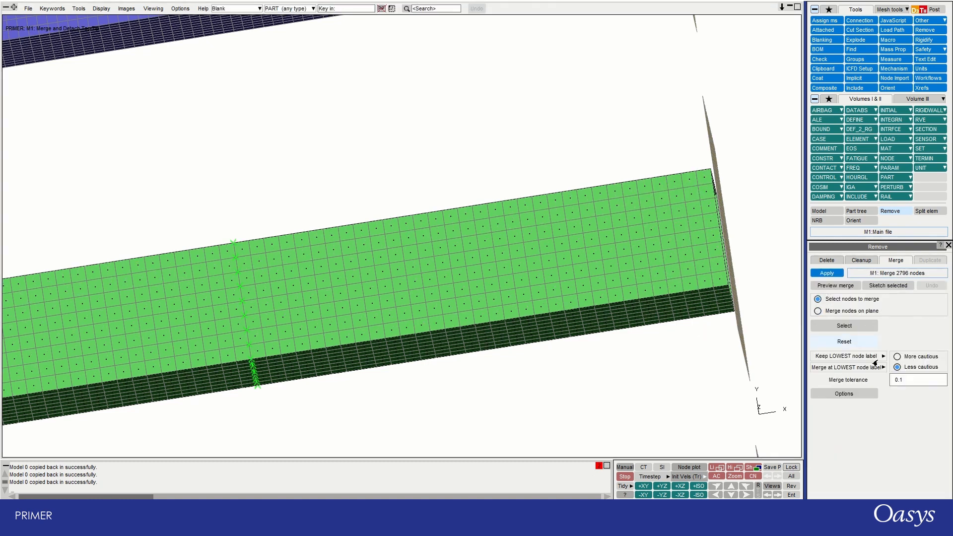
click(834, 285)
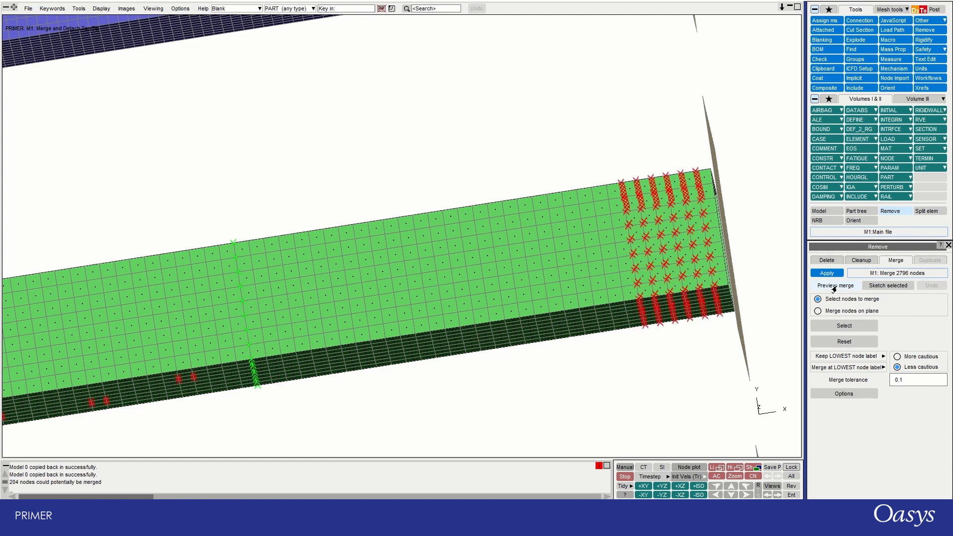
click(826, 272)
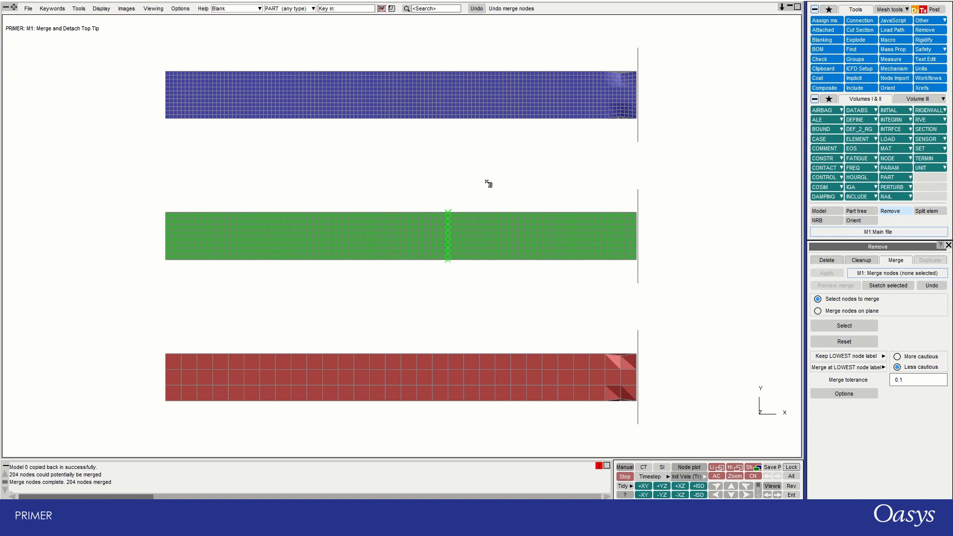
mouse_move(489, 186)
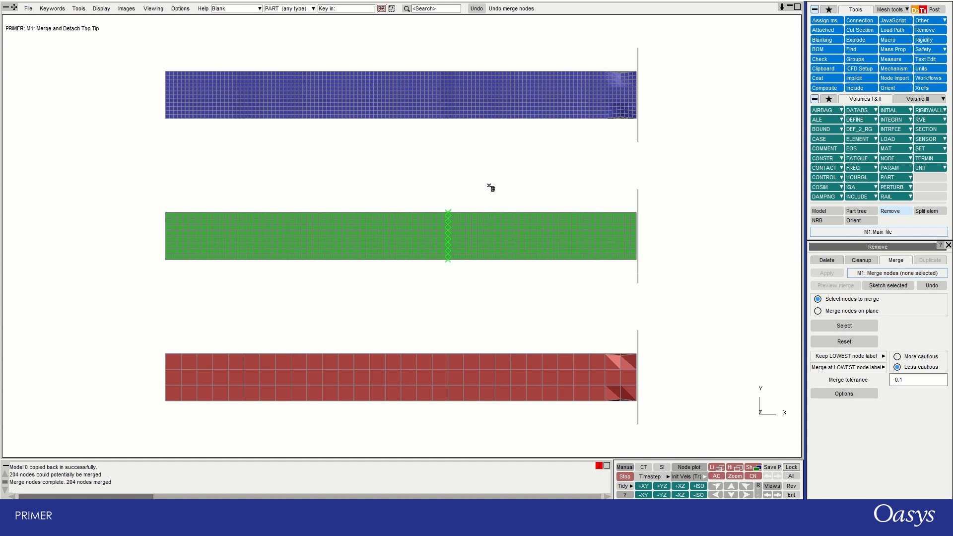
mouse_move(516, 183)
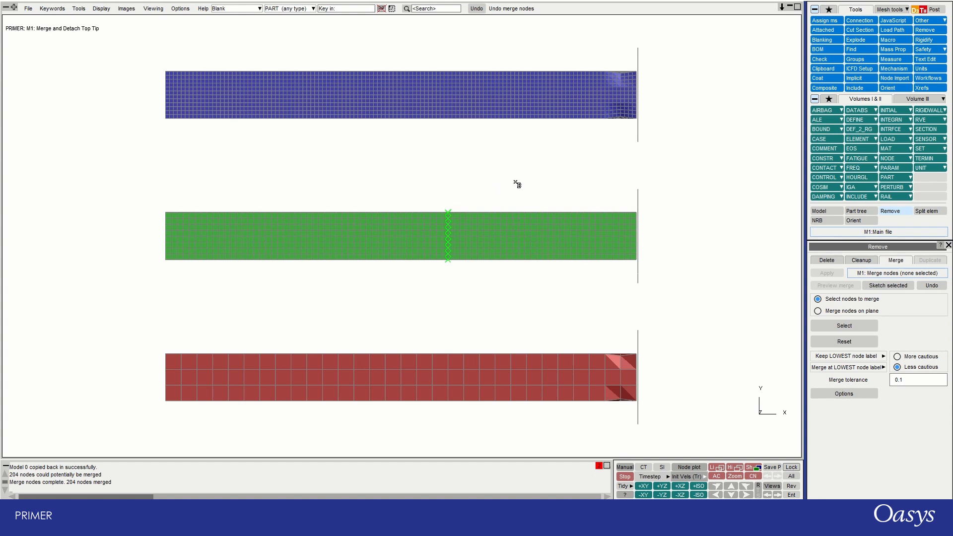
mouse_move(629, 271)
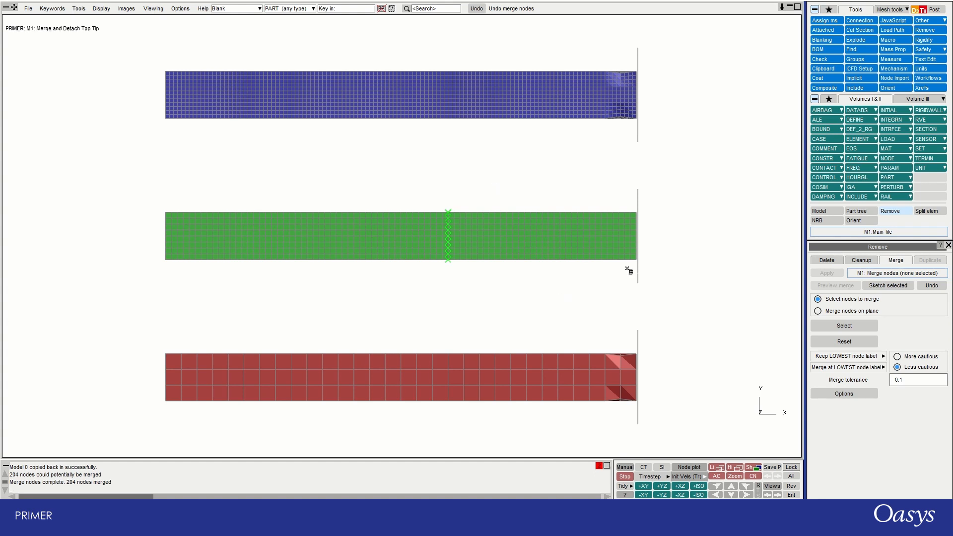
mouse_move(649, 159)
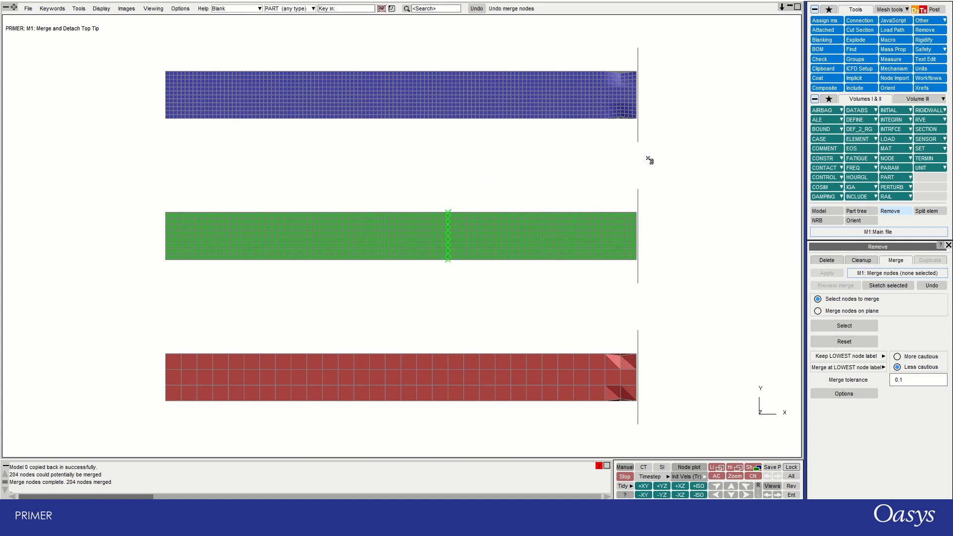
mouse_move(646, 164)
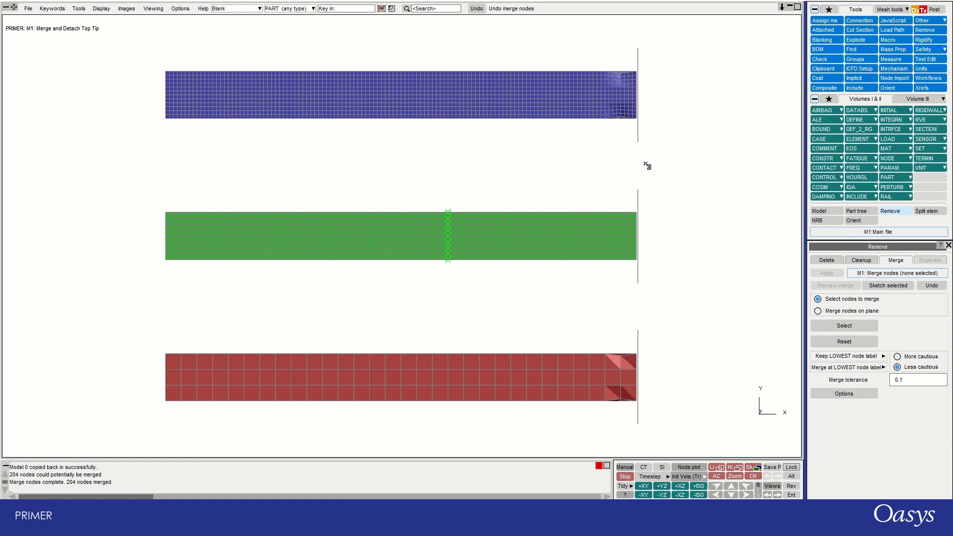
mouse_move(656, 199)
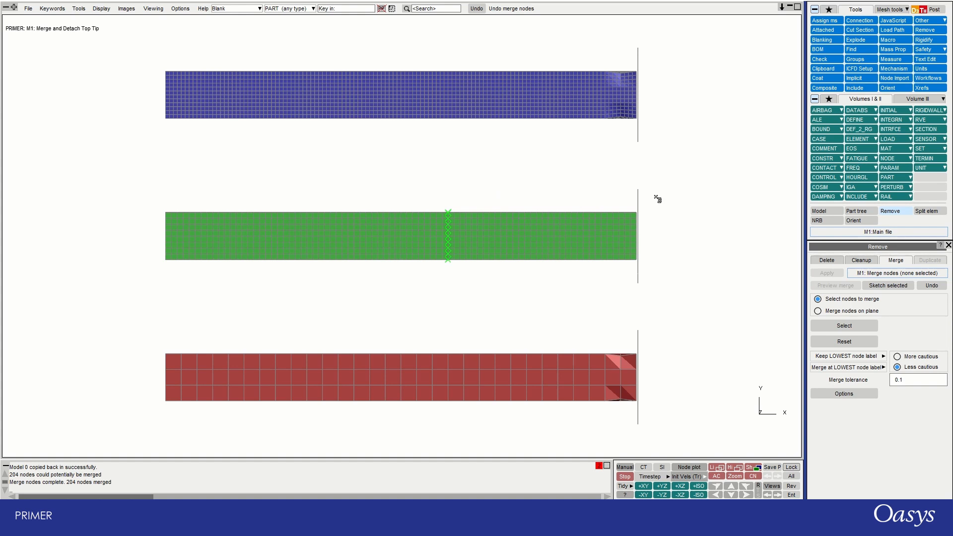